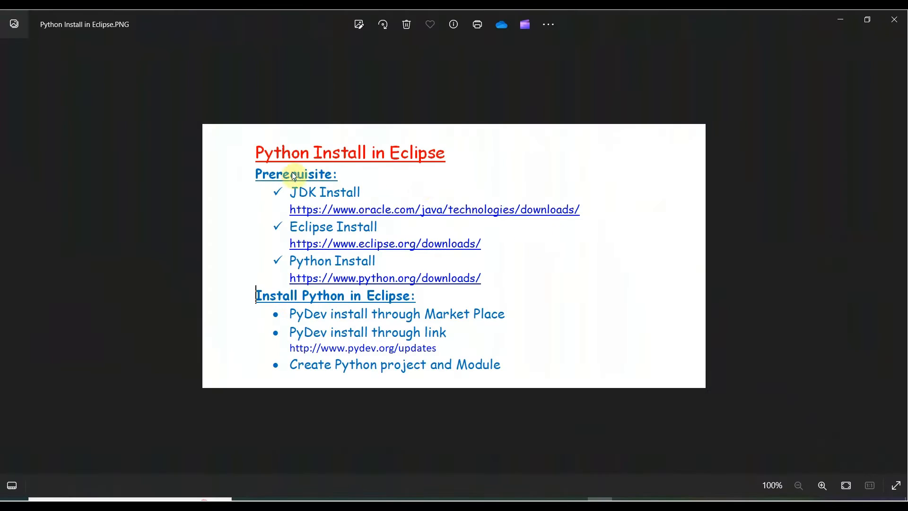
pyautogui.moveTo(421, 168)
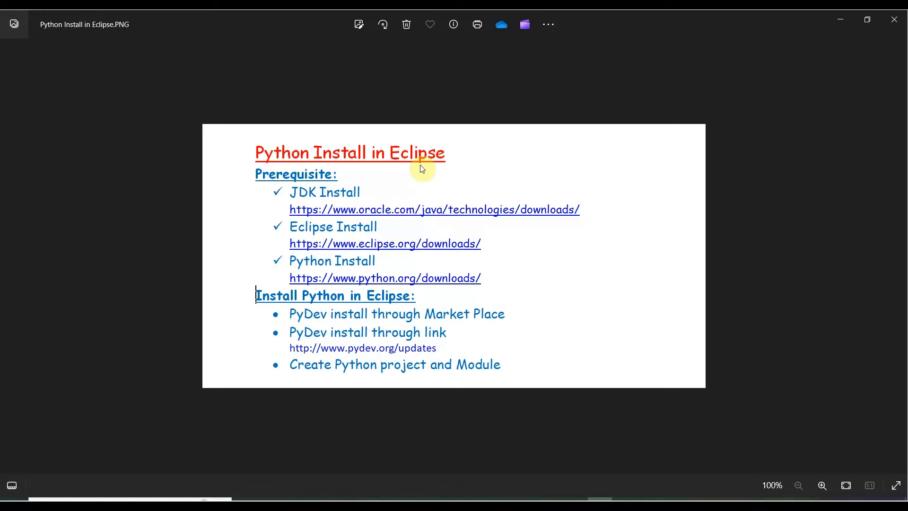
pyautogui.moveTo(444, 172)
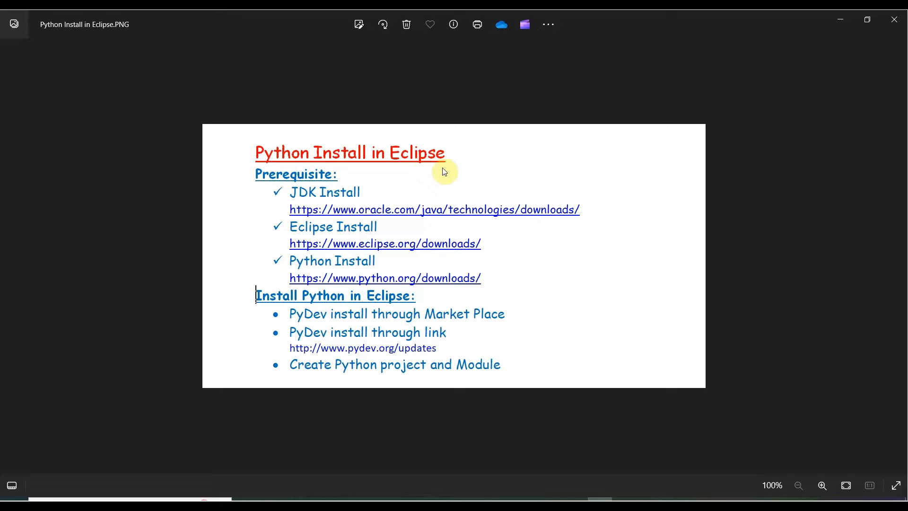
pyautogui.moveTo(656, 471)
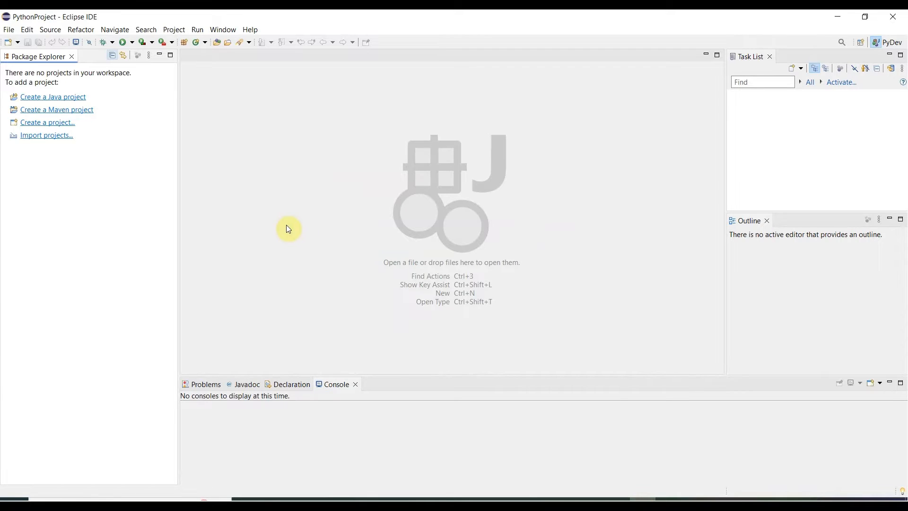
pyautogui.moveTo(106, 41)
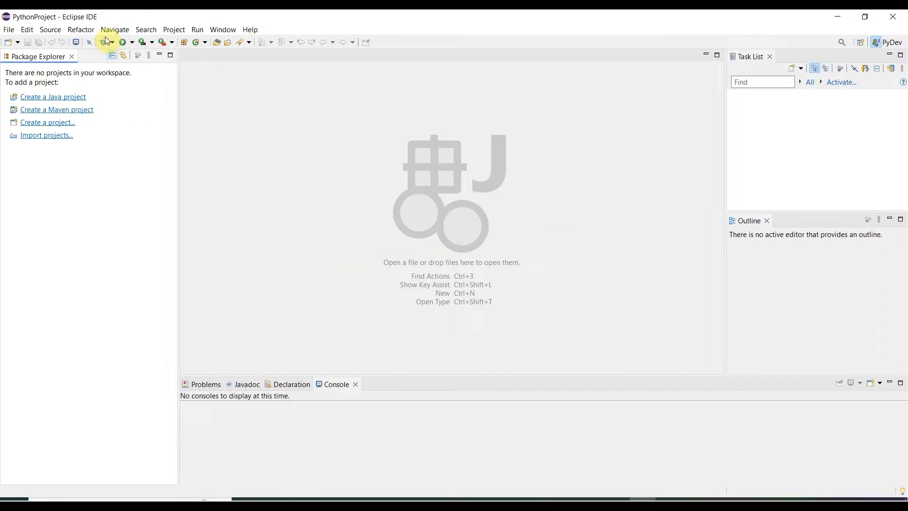
pyautogui.moveTo(35, 65)
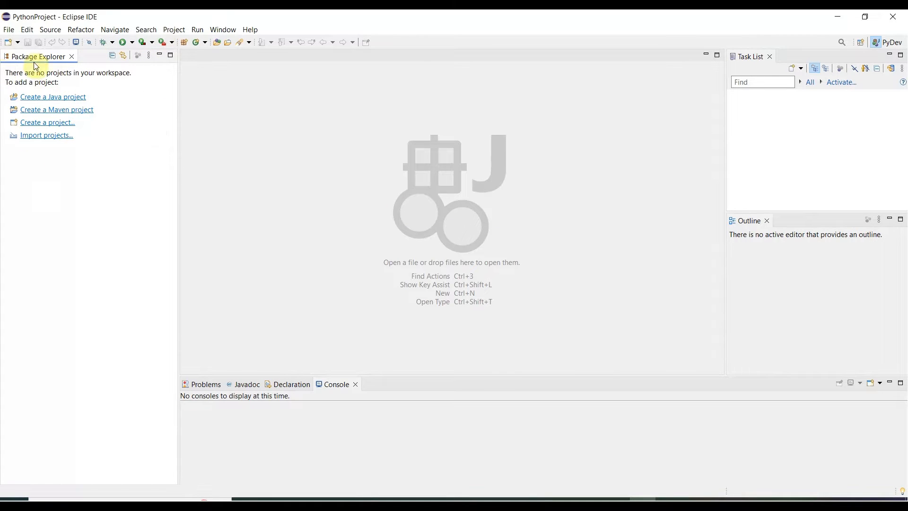
# - Look through the New wizard list and Install New Software dialog, closing both unused
pyautogui.click(8, 29)
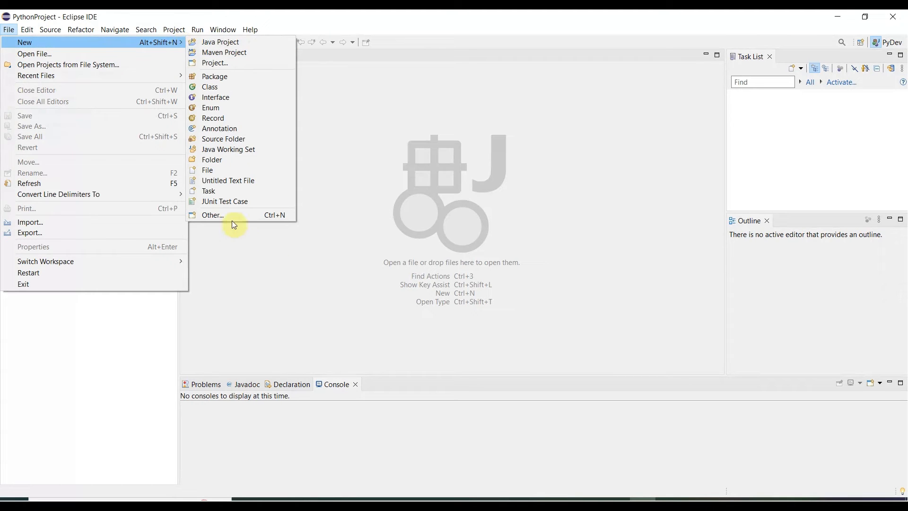
pyautogui.click(213, 215)
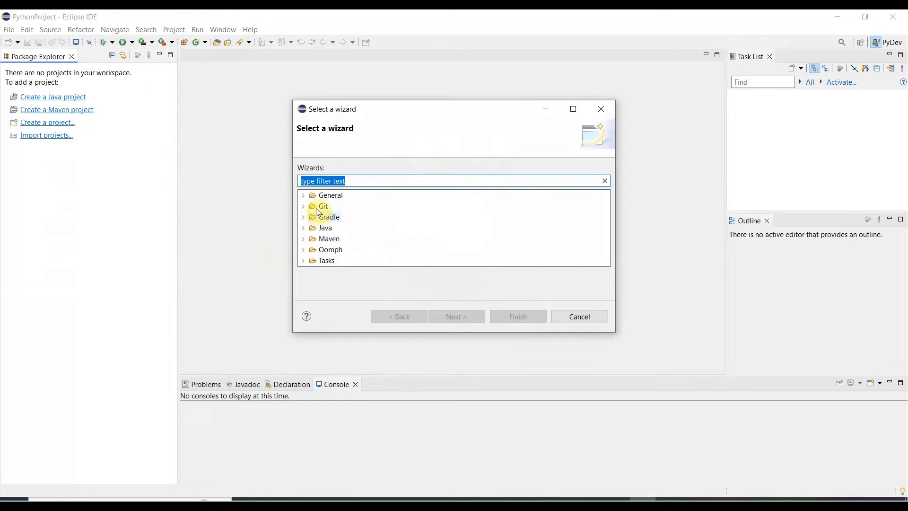
pyautogui.moveTo(276, 224)
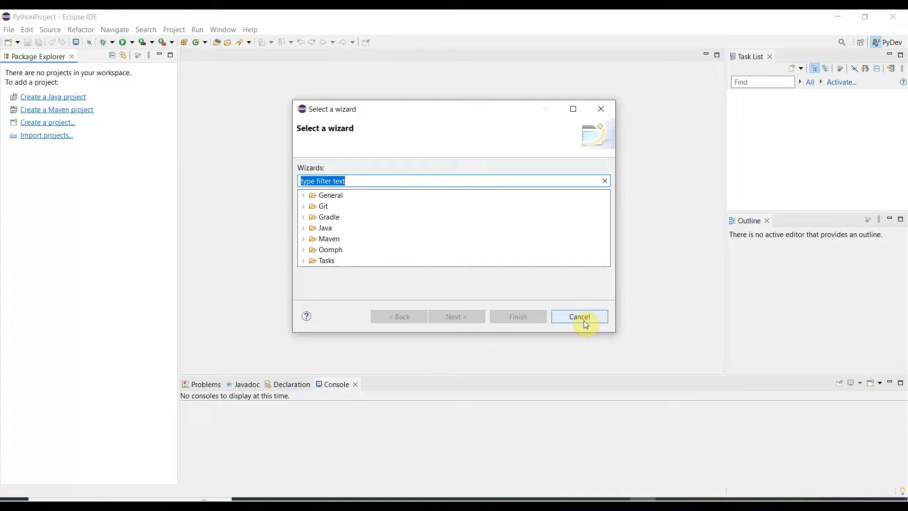
pyautogui.click(579, 317)
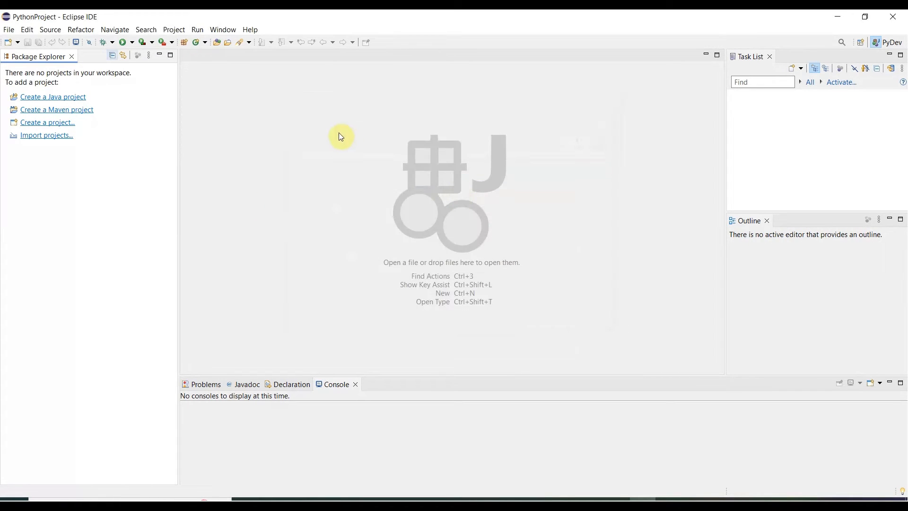
pyautogui.moveTo(249, 29)
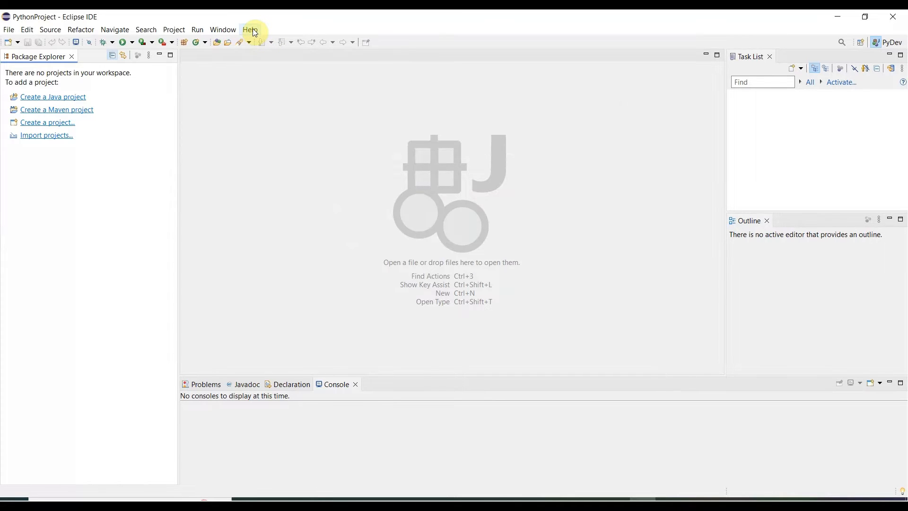
pyautogui.click(250, 29)
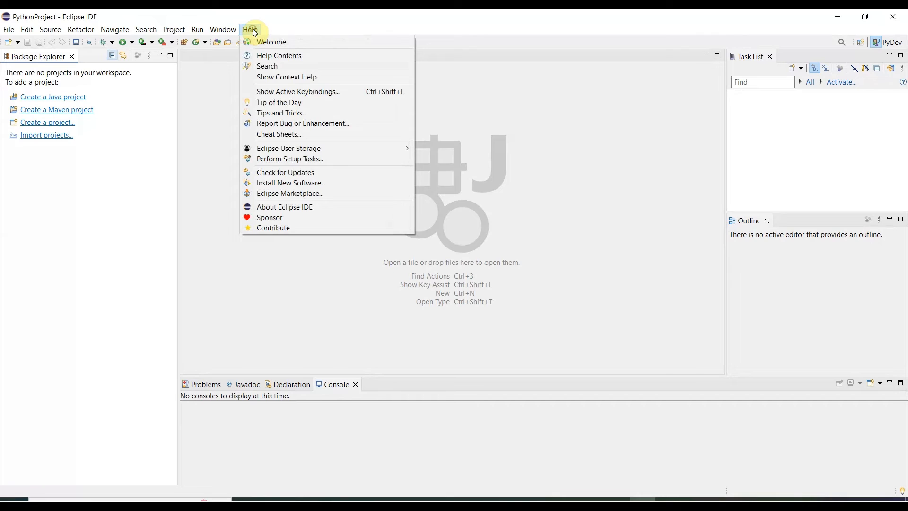
pyautogui.moveTo(290, 193)
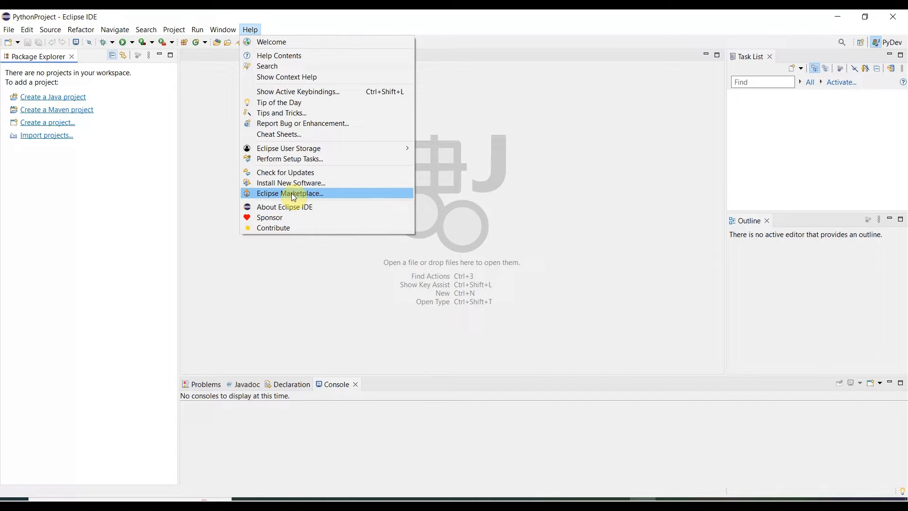
pyautogui.moveTo(290, 185)
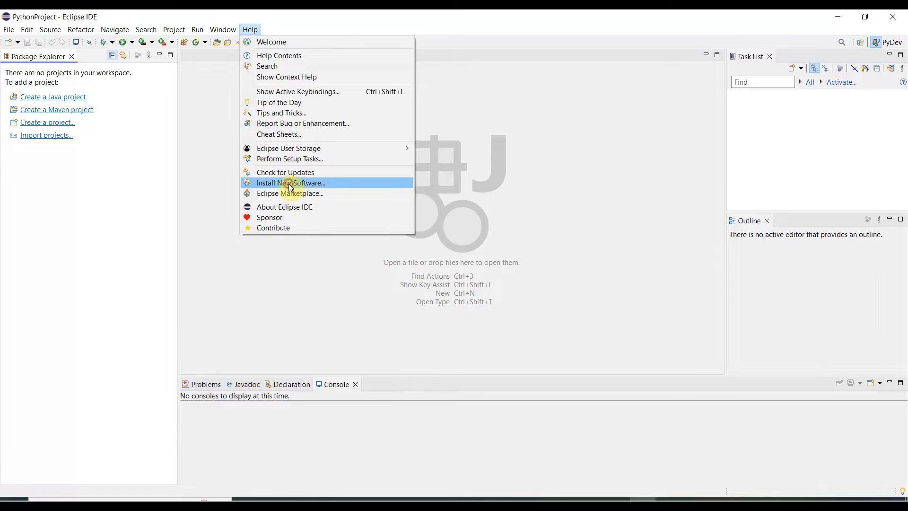
pyautogui.click(291, 183)
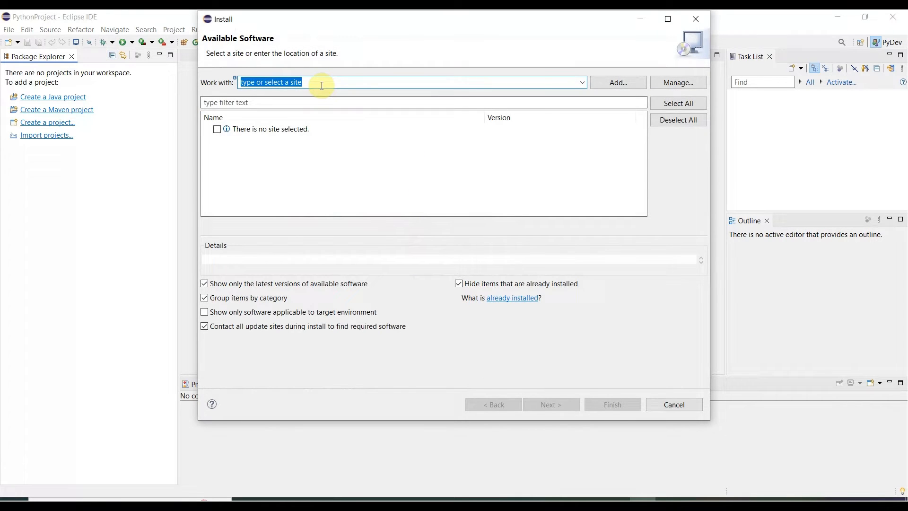
pyautogui.moveTo(468, 87)
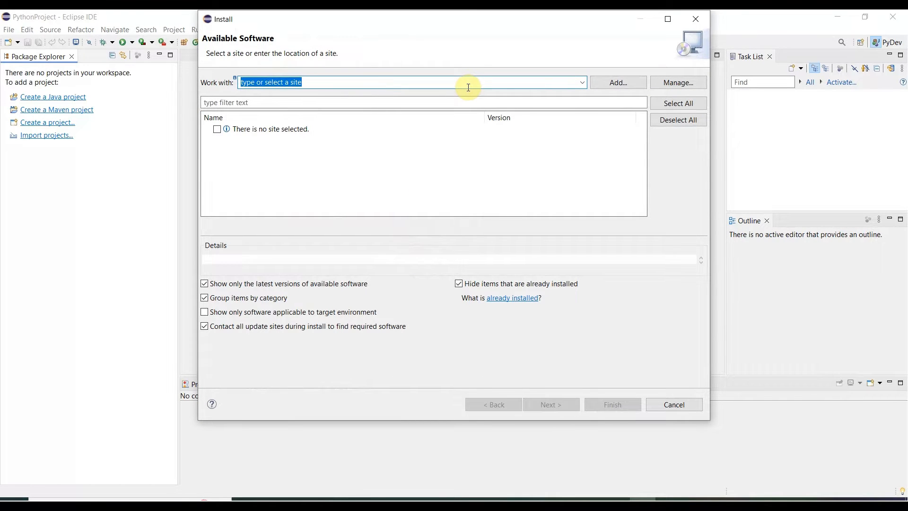
pyautogui.moveTo(411, 340)
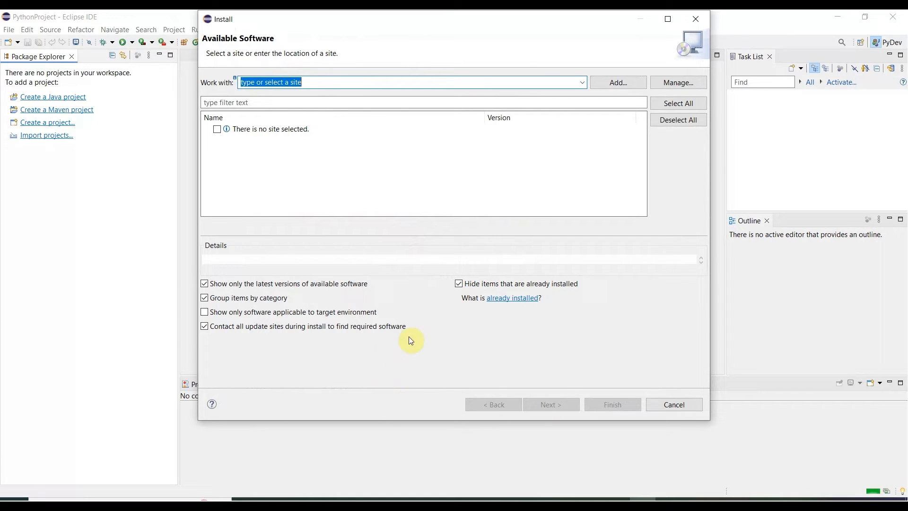
pyautogui.moveTo(428, 141)
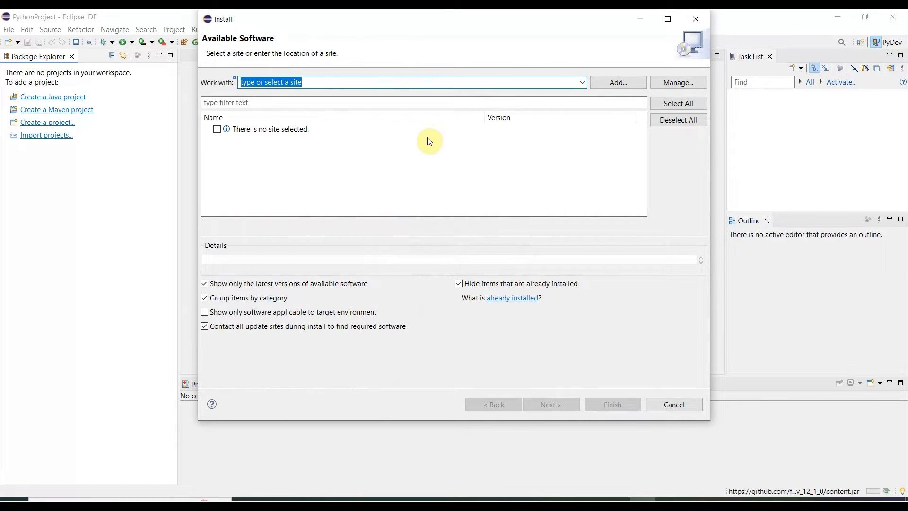
pyautogui.moveTo(533, 244)
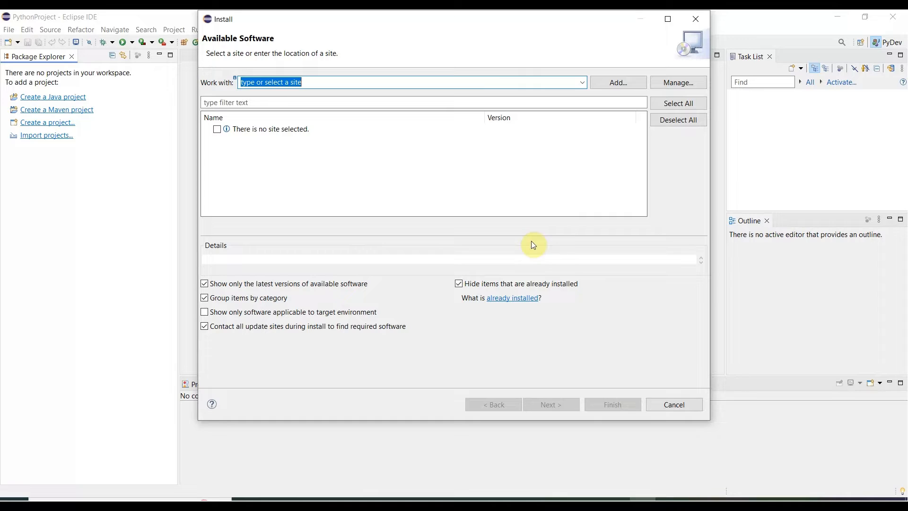
pyautogui.moveTo(243, 82)
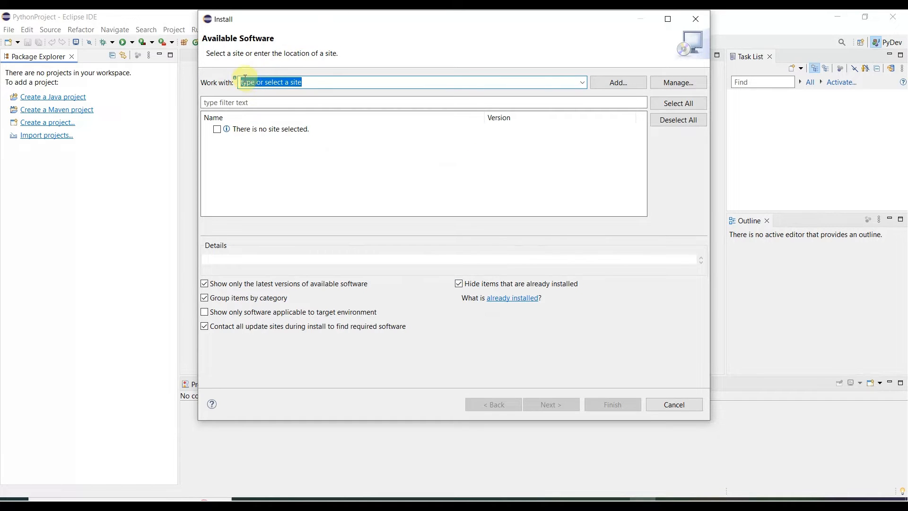
pyautogui.moveTo(657, 357)
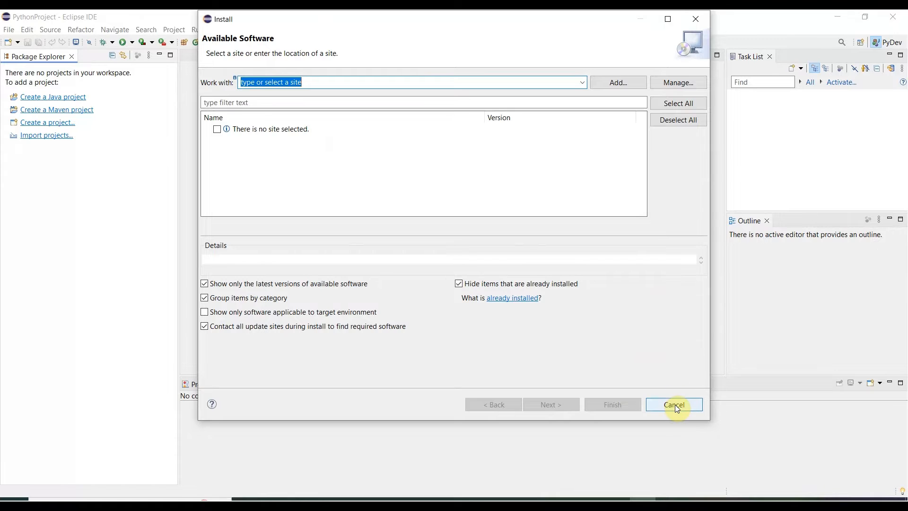
pyautogui.click(674, 405)
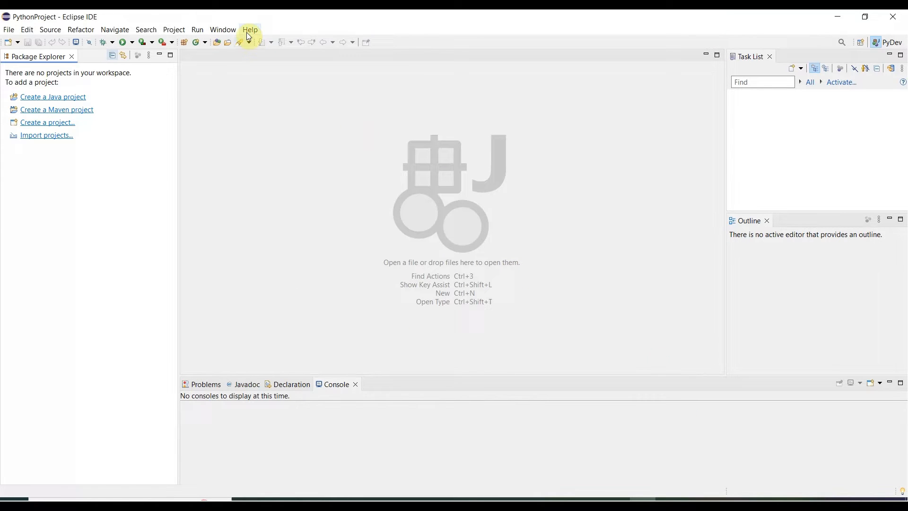
# - Open Eclipse Marketplace from Help and search for PyDev
pyautogui.click(250, 29)
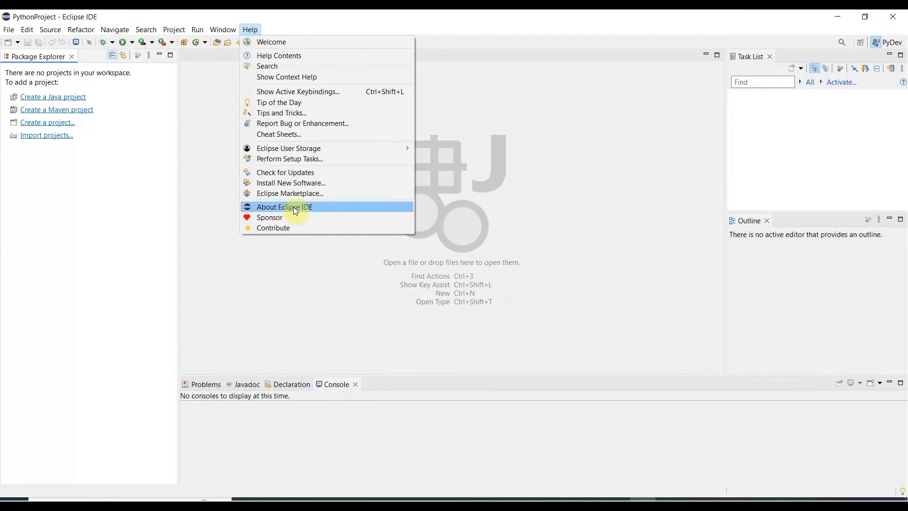
pyautogui.click(290, 193)
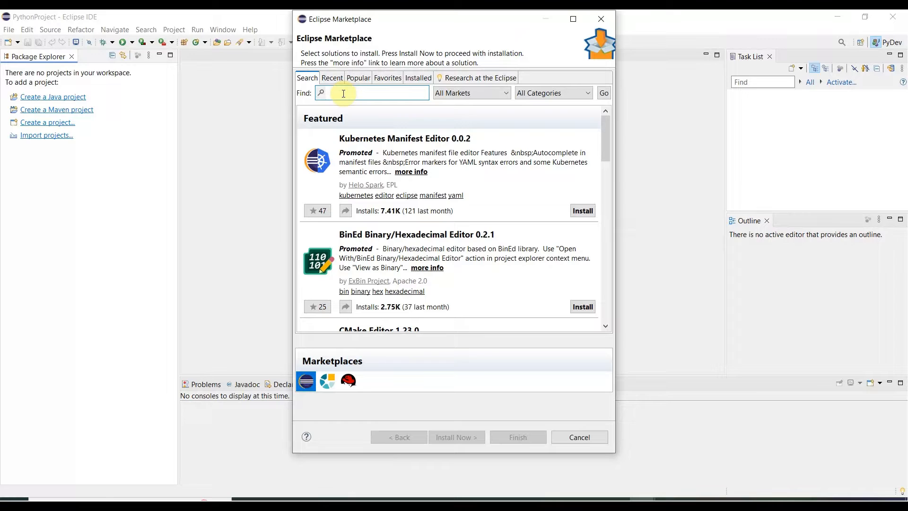
pyautogui.write('PyDev')
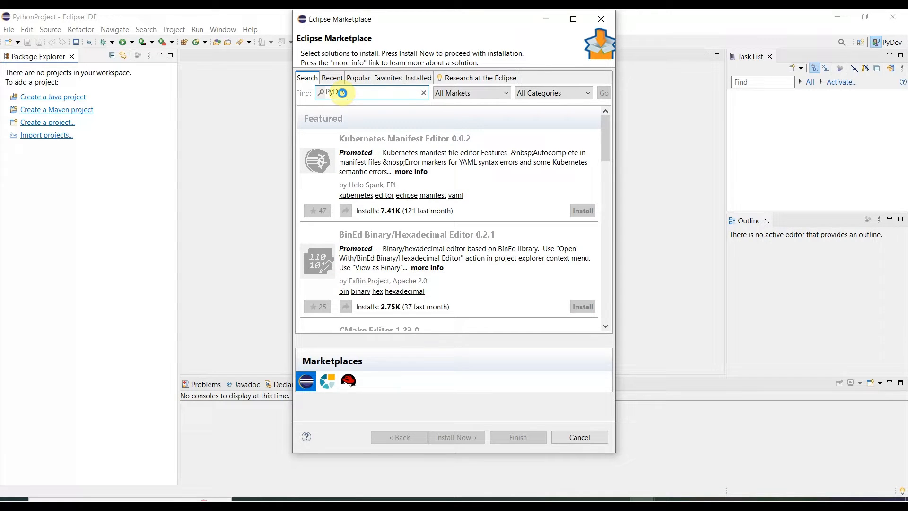
pyautogui.click(603, 93)
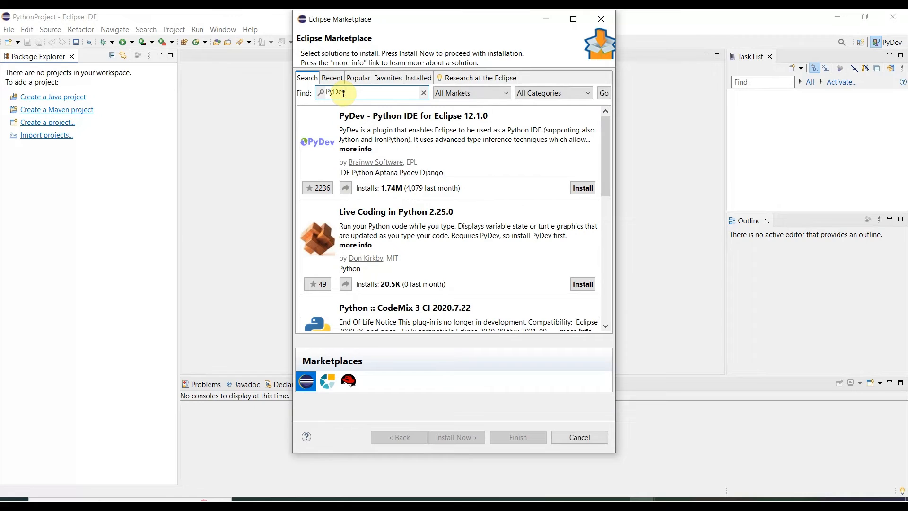
pyautogui.moveTo(486, 175)
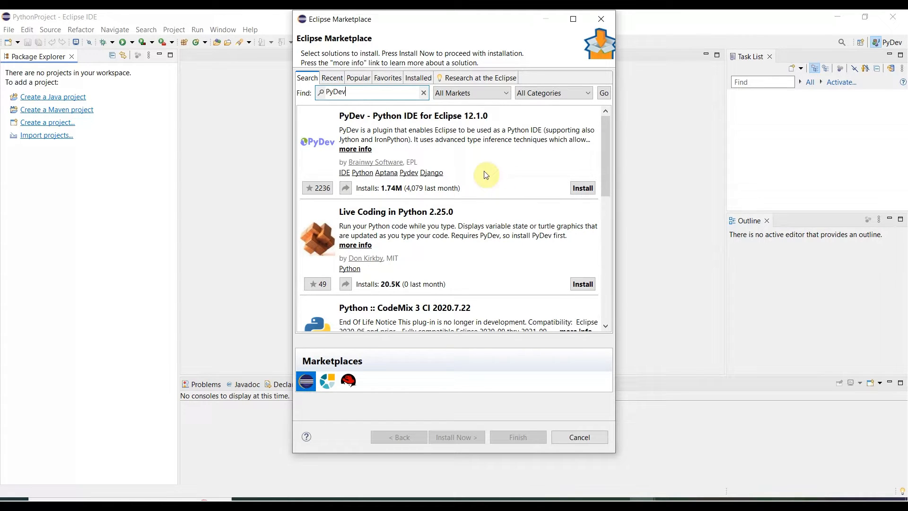
pyautogui.moveTo(560, 209)
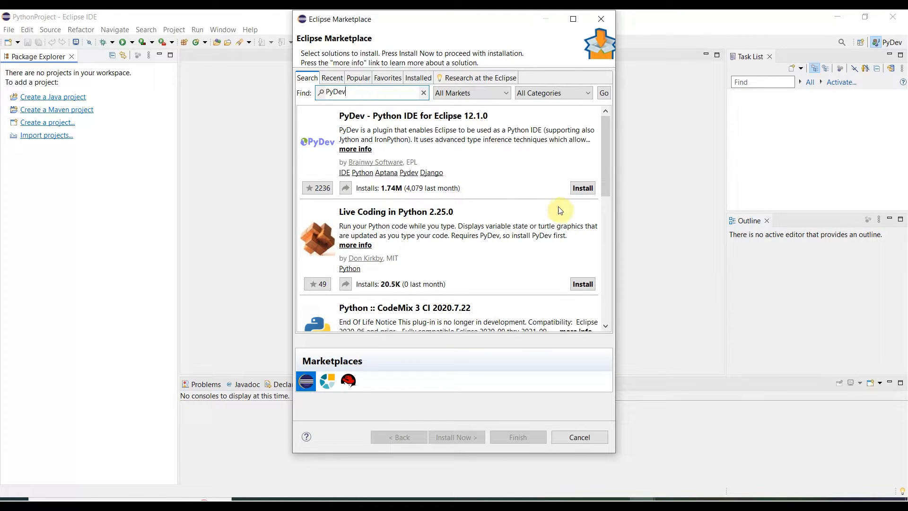
pyautogui.moveTo(398, 120)
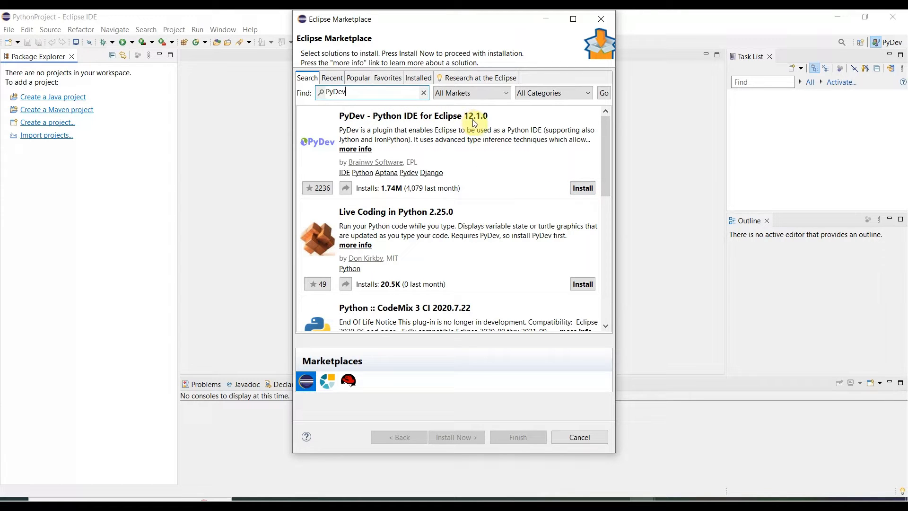
pyautogui.moveTo(576, 201)
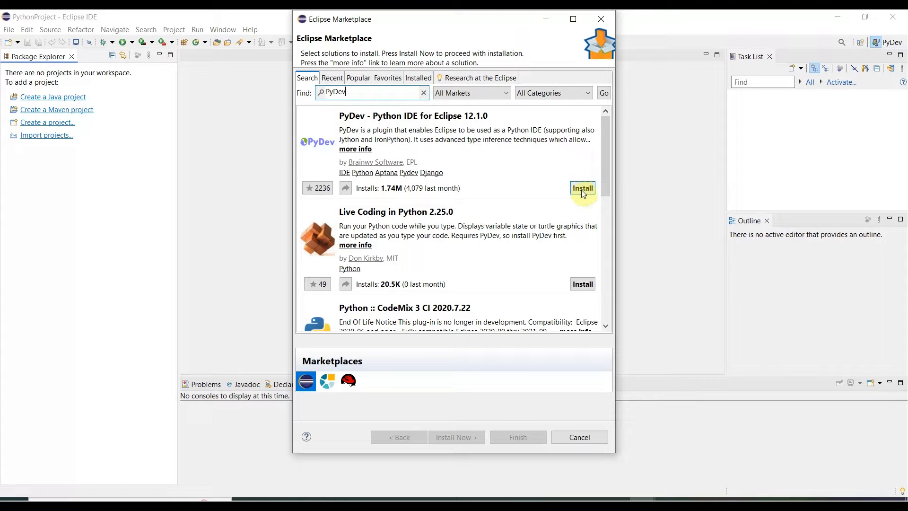
# - Install PyDev 12.1.0 from the Marketplace, confirming the selection and accepting the licenses
pyautogui.click(582, 188)
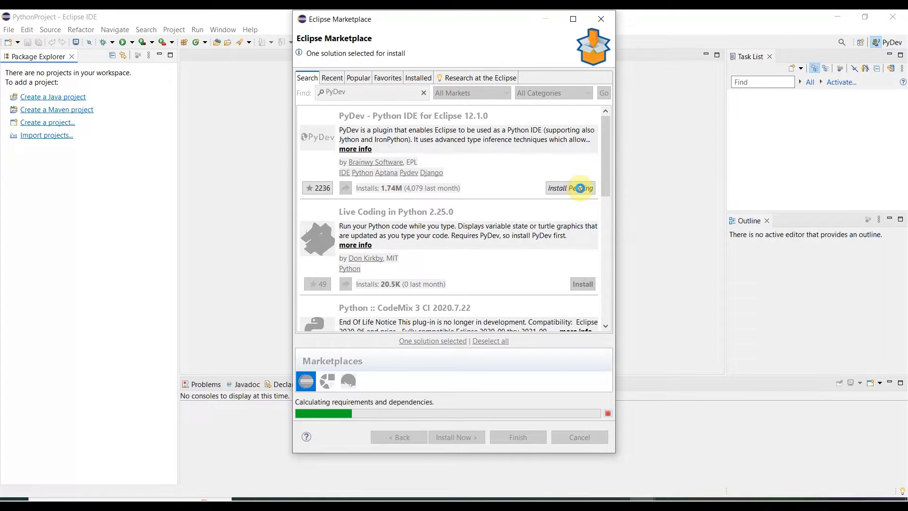
pyautogui.click(456, 437)
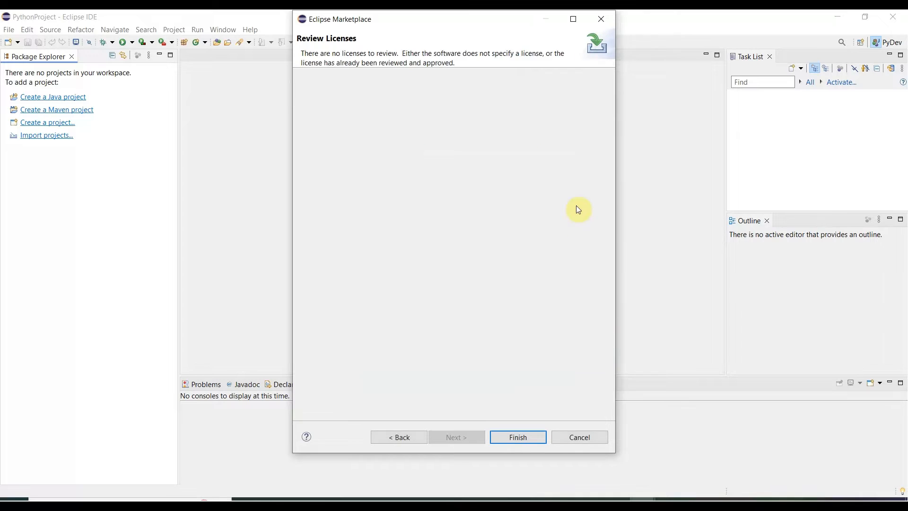
pyautogui.moveTo(296, 84)
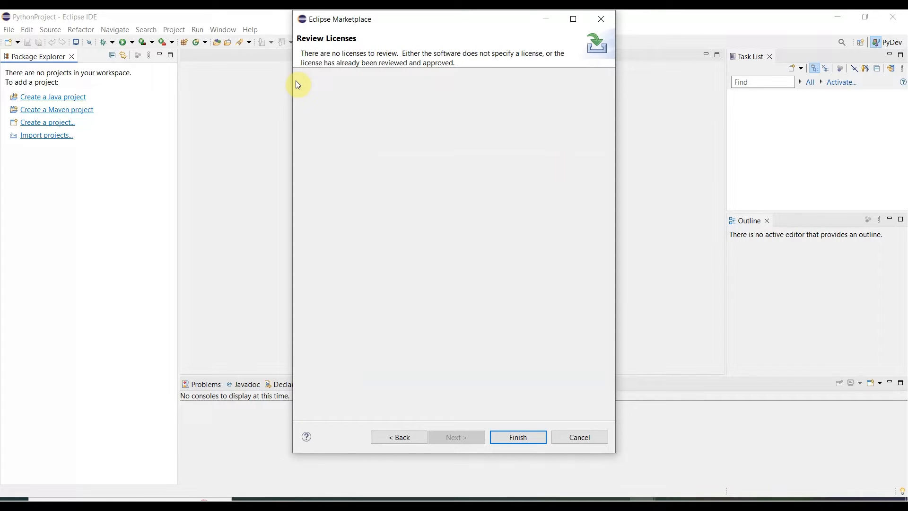
pyautogui.moveTo(534, 384)
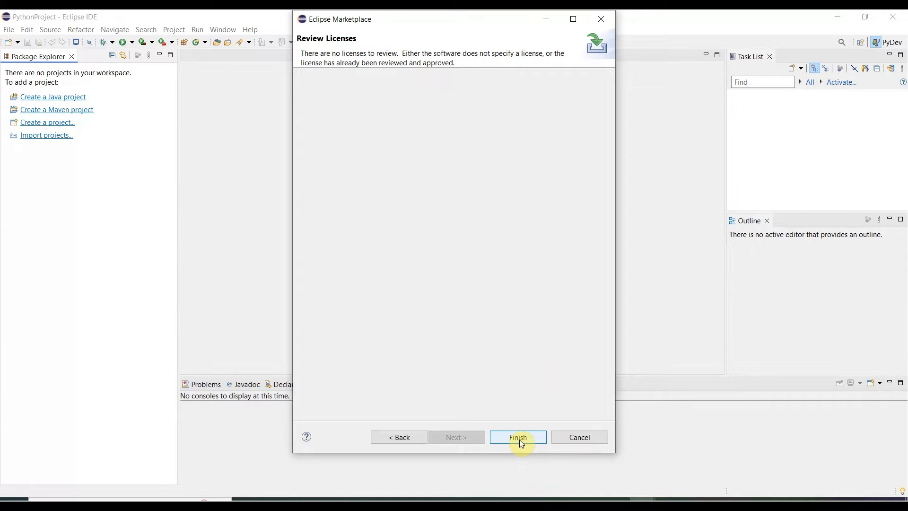
pyautogui.click(517, 437)
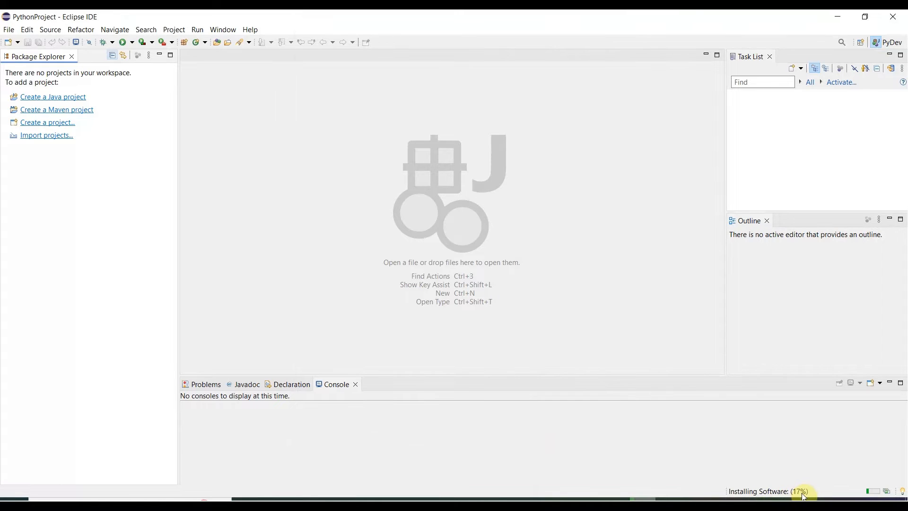
pyautogui.moveTo(589, 452)
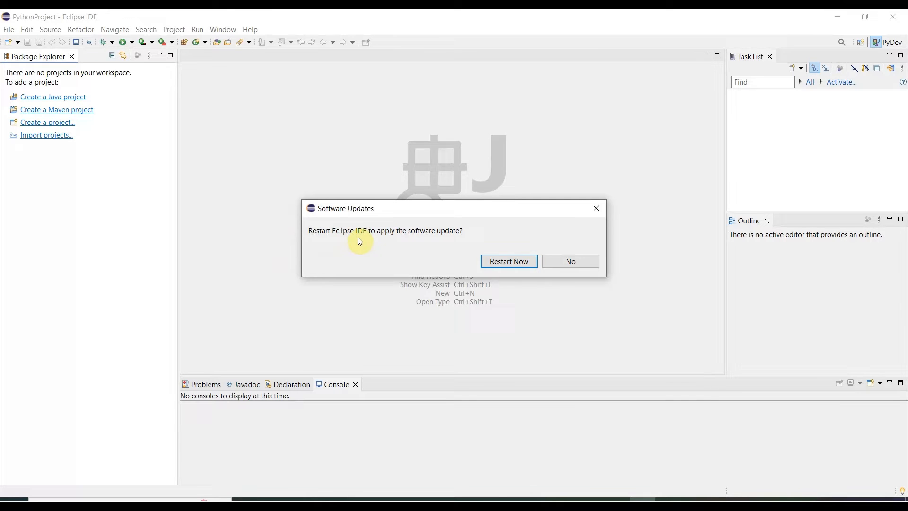
pyautogui.moveTo(460, 240)
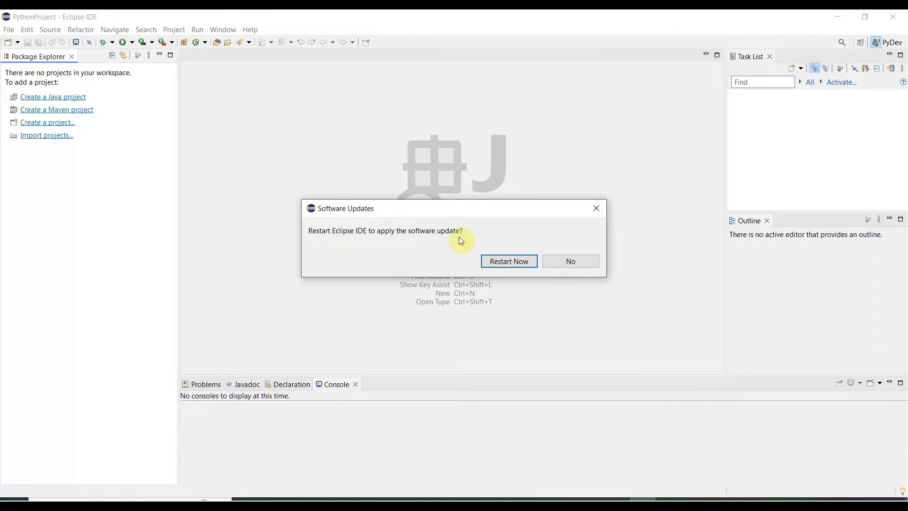
pyautogui.moveTo(301, 250)
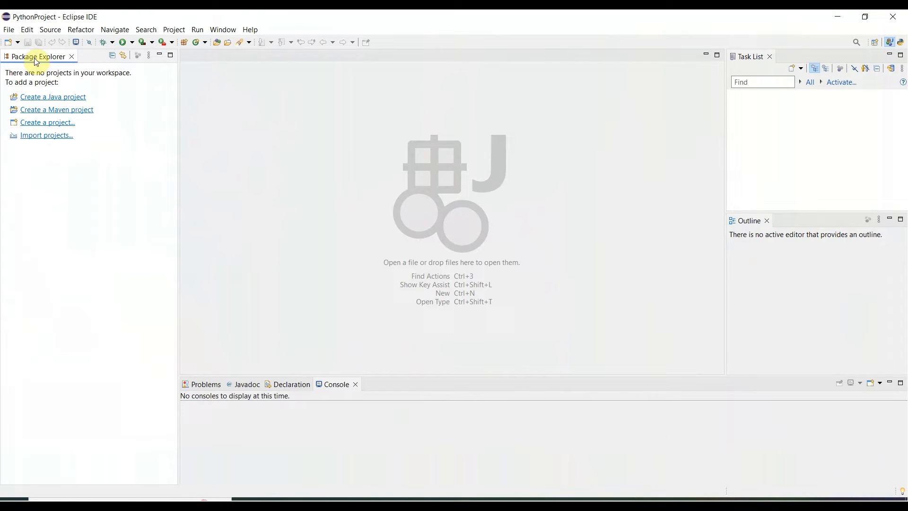
# - Choose PyDev Project from the PyDev category of the New wizard list and continue
pyautogui.click(9, 30)
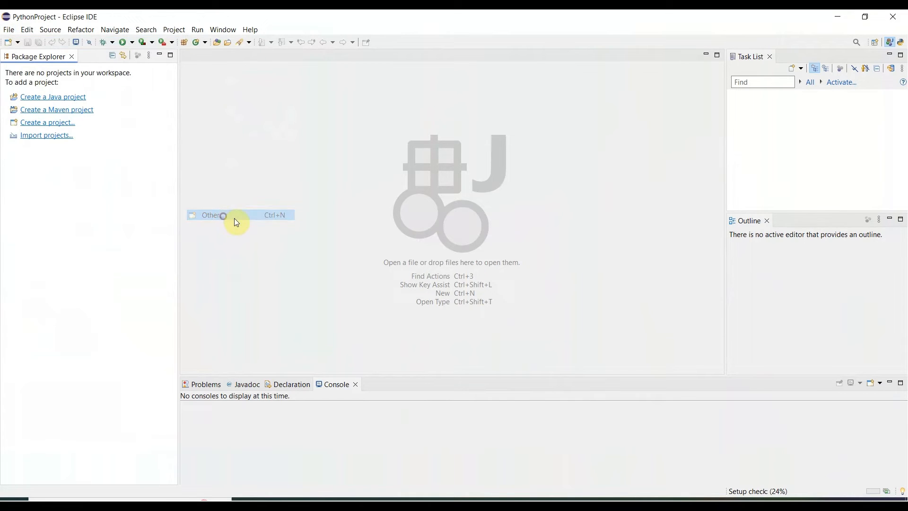
pyautogui.click(211, 214)
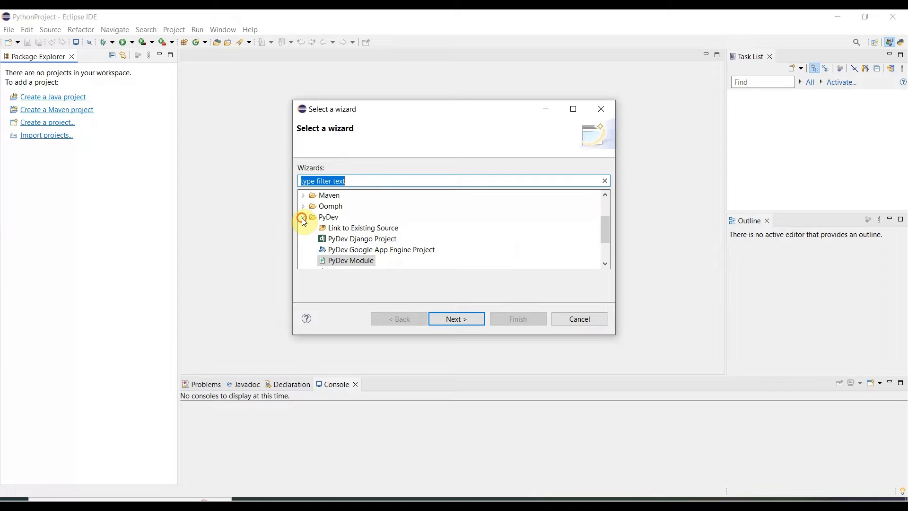
pyautogui.click(303, 217)
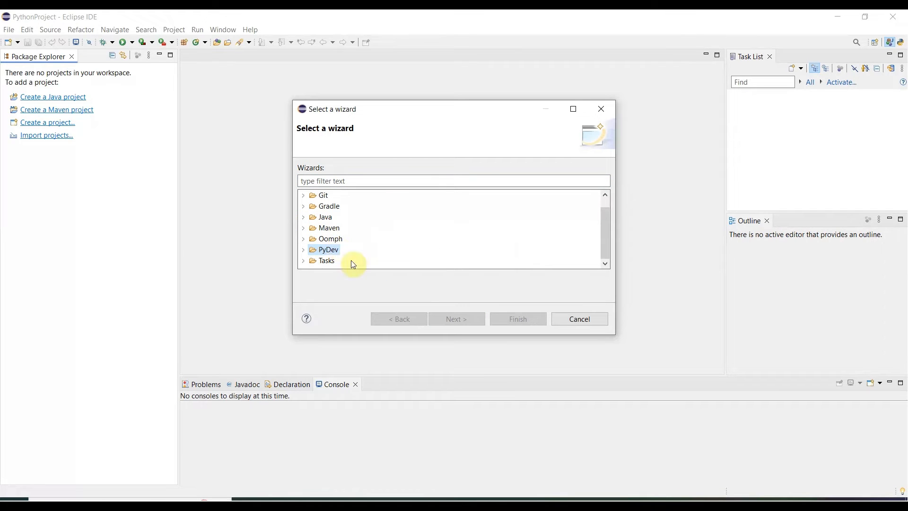
pyautogui.click(304, 250)
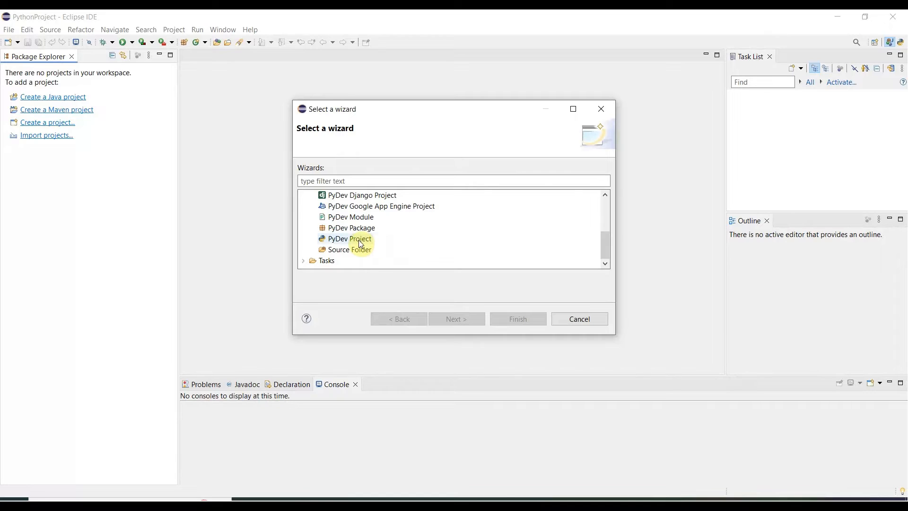
pyautogui.click(348, 239)
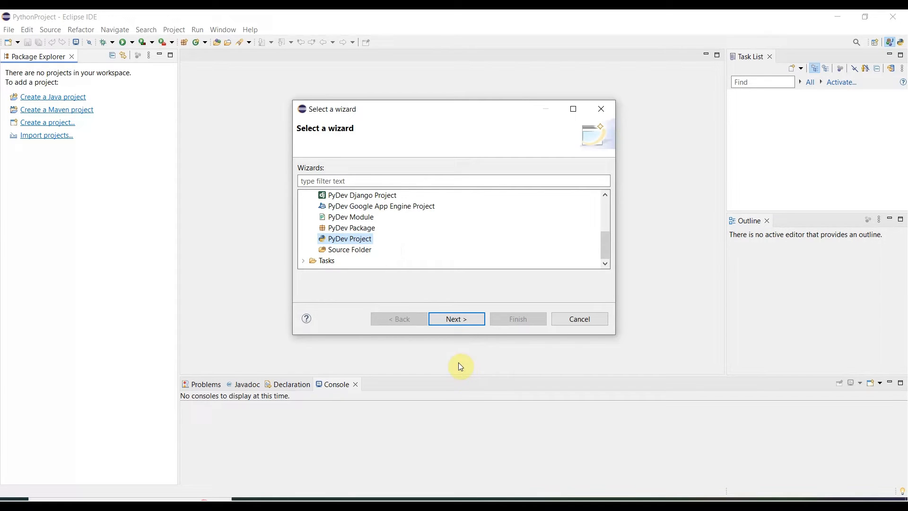
pyautogui.click(456, 318)
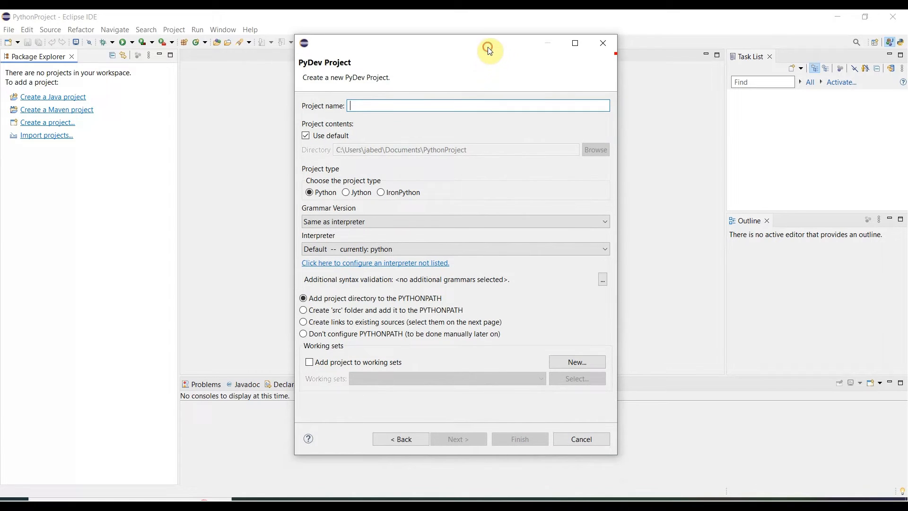
pyautogui.moveTo(371, 105)
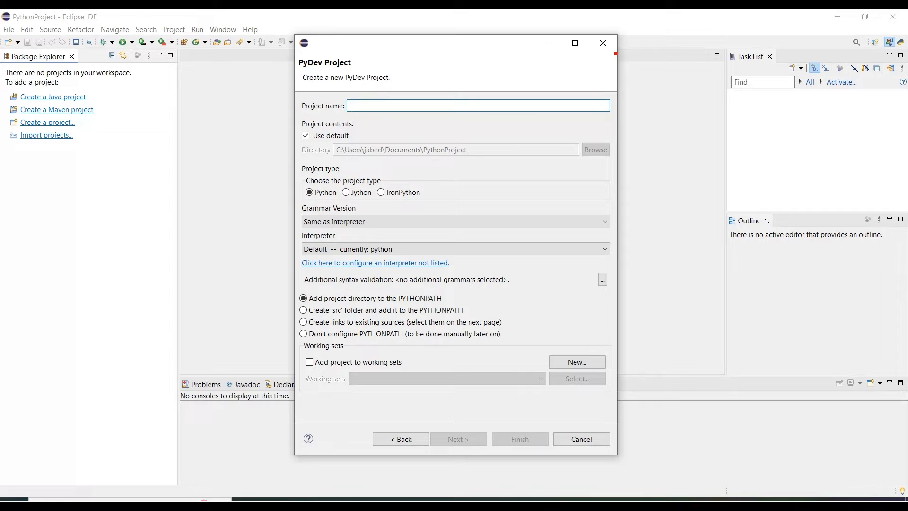
# - Name the project PythonTutorial with grammar version 3.12 and the default python interpreter
pyautogui.write('Python')
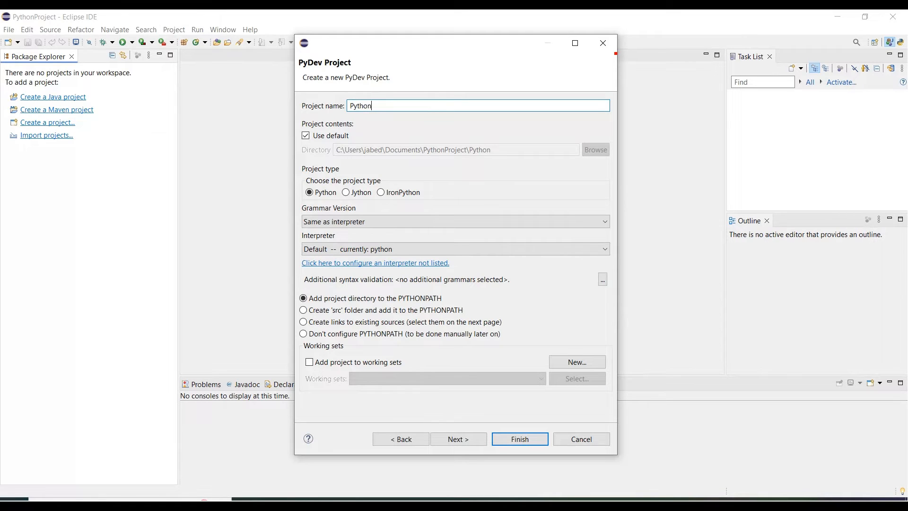
pyautogui.write('Tutorial')
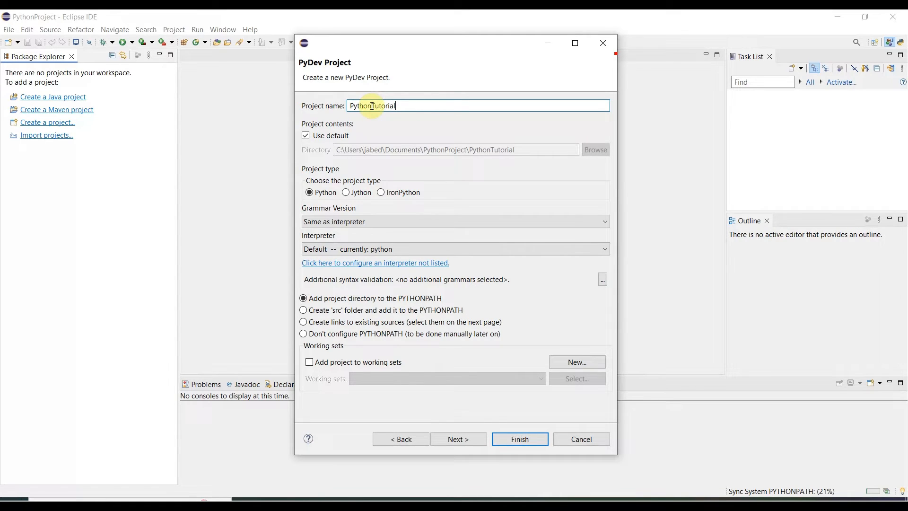
pyautogui.moveTo(407, 248)
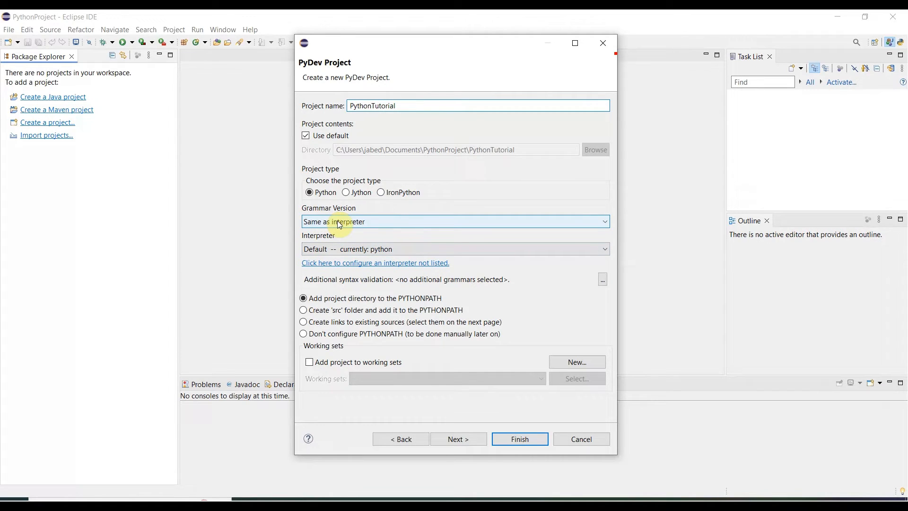
pyautogui.moveTo(454, 222)
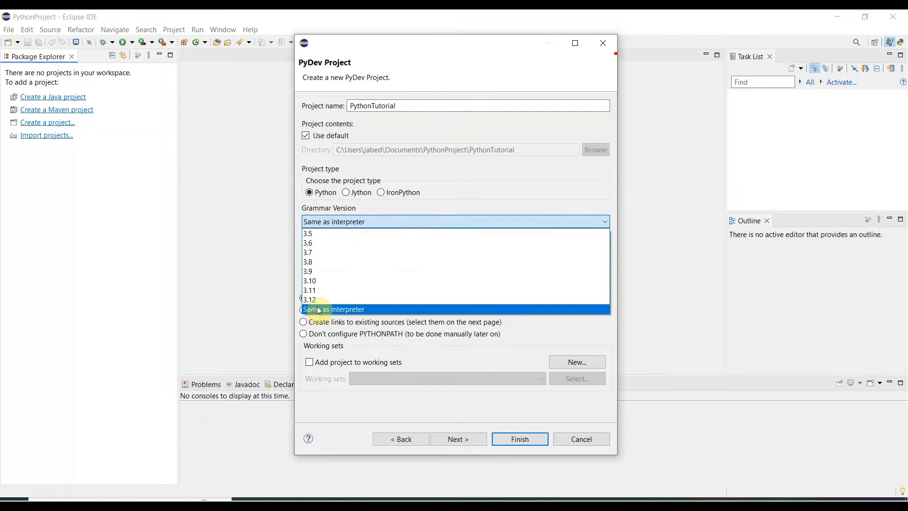
pyautogui.moveTo(310, 299)
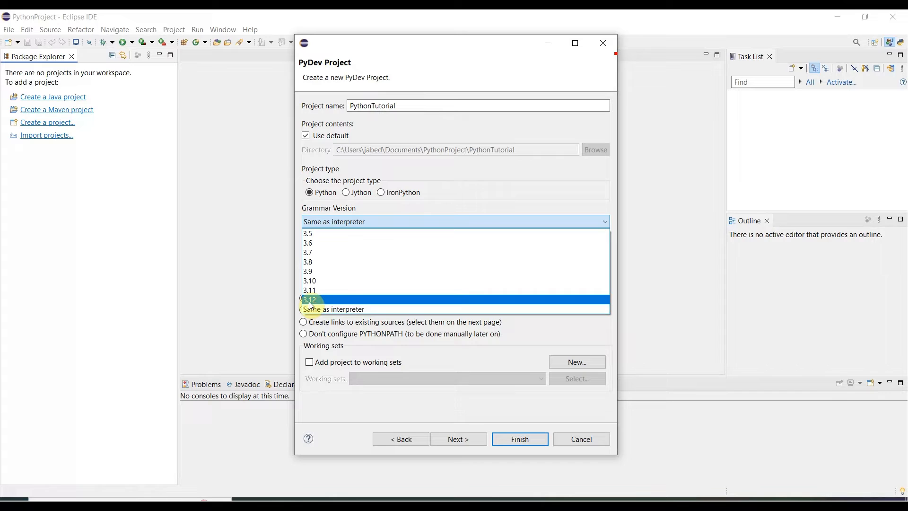
pyautogui.click(309, 300)
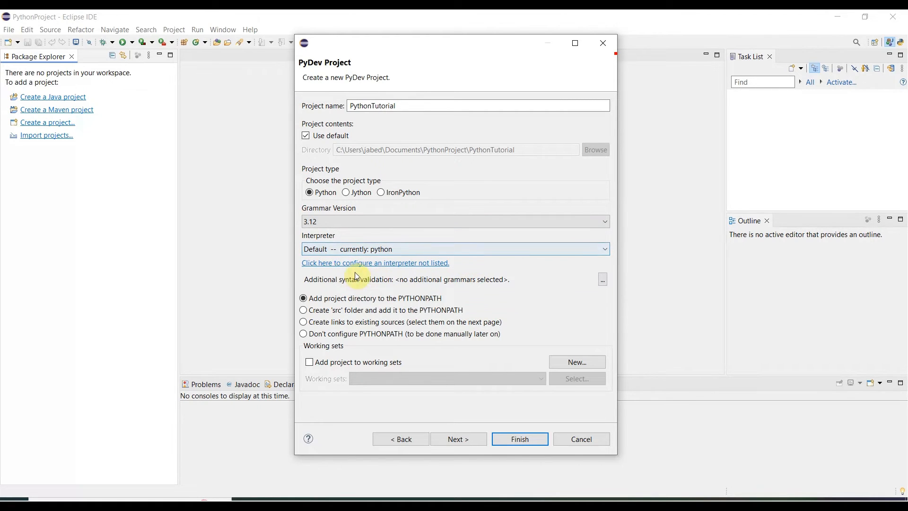
pyautogui.moveTo(405, 268)
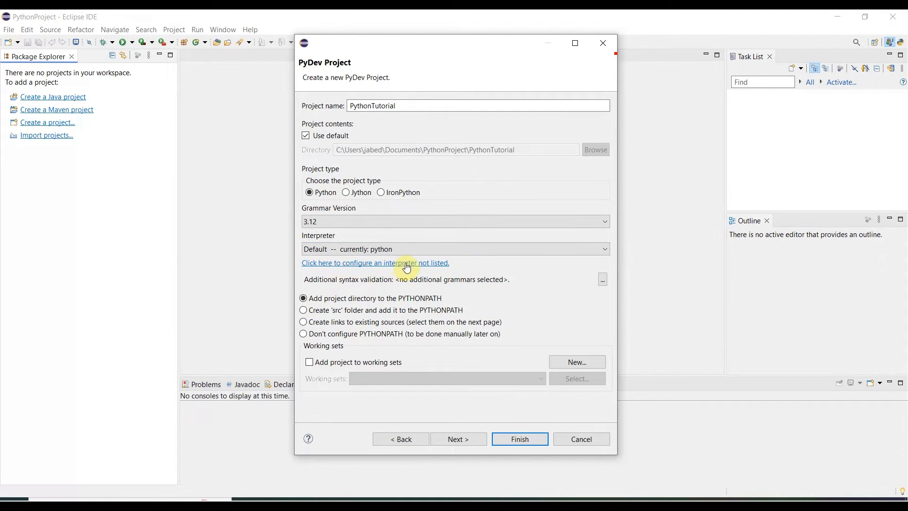
pyautogui.moveTo(429, 270)
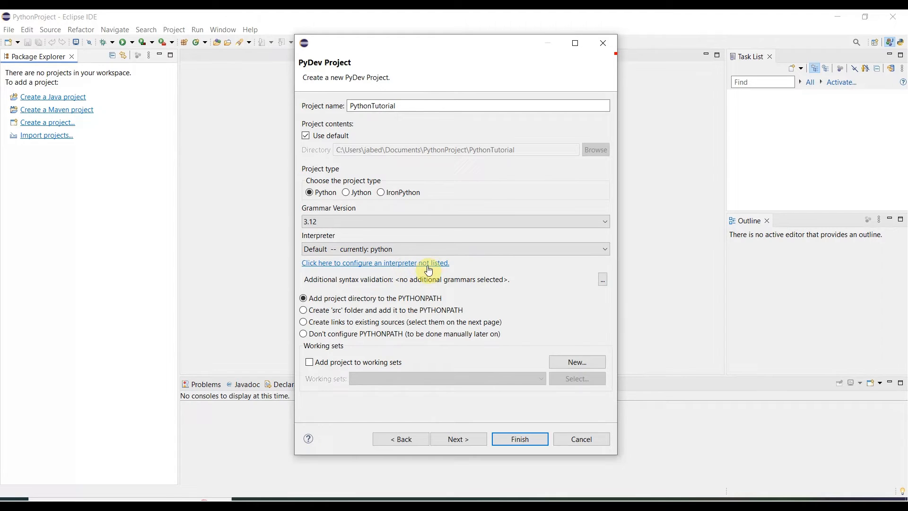
pyautogui.moveTo(403, 267)
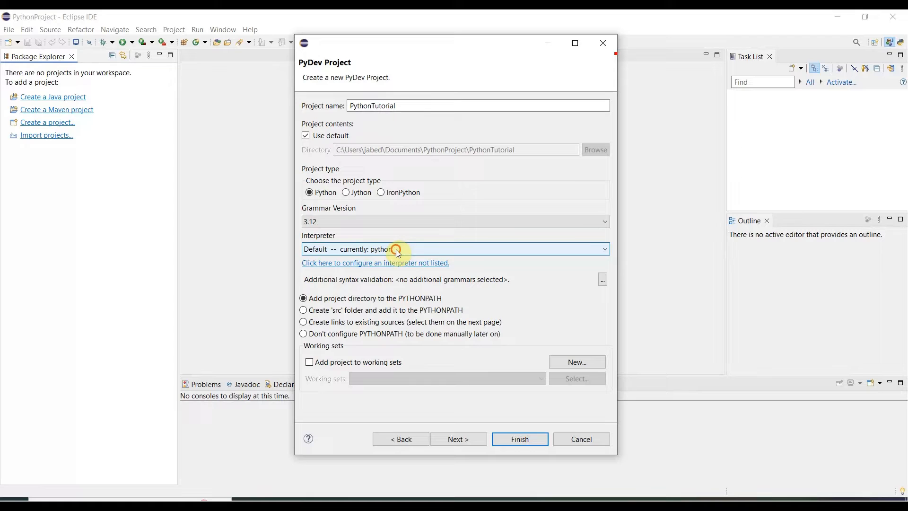
pyautogui.click(605, 249)
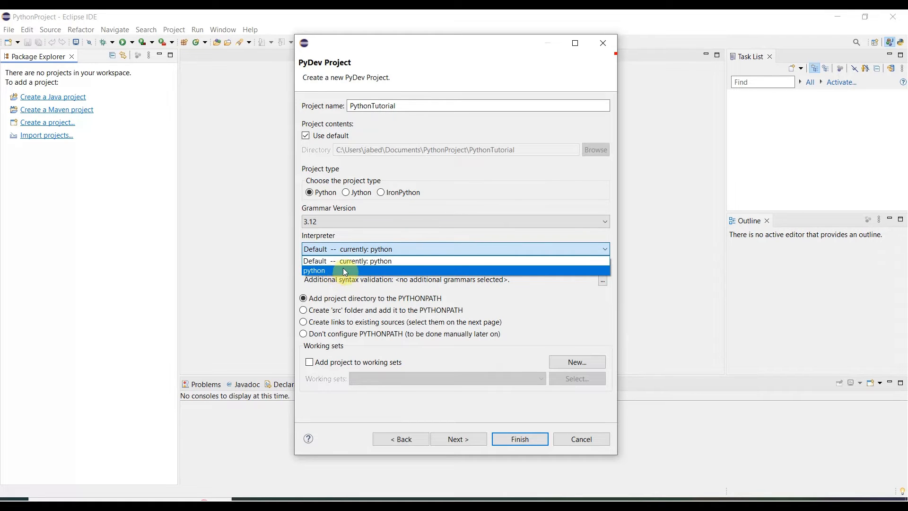
pyautogui.moveTo(374, 261)
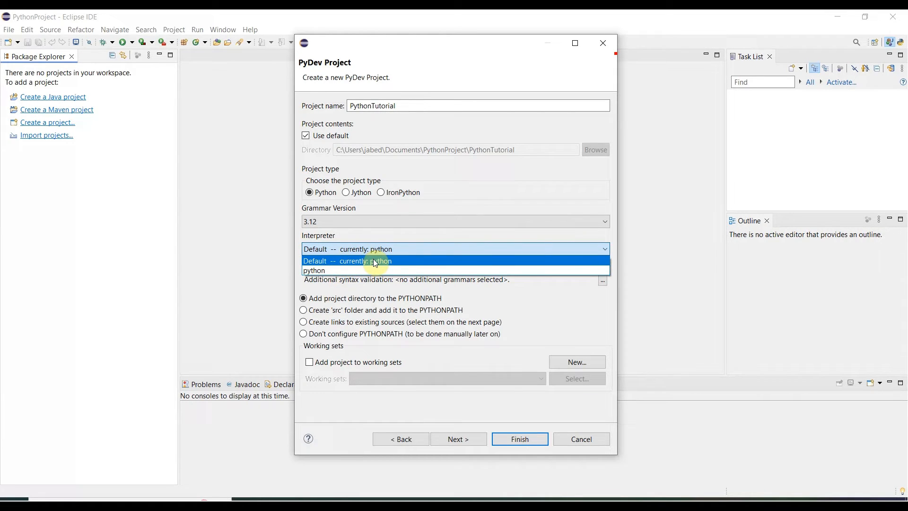
pyautogui.click(365, 261)
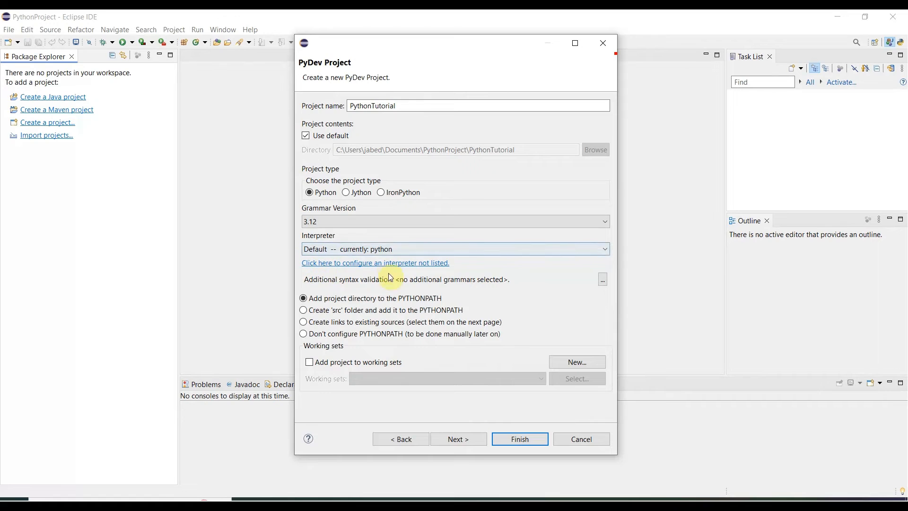
pyautogui.moveTo(316, 266)
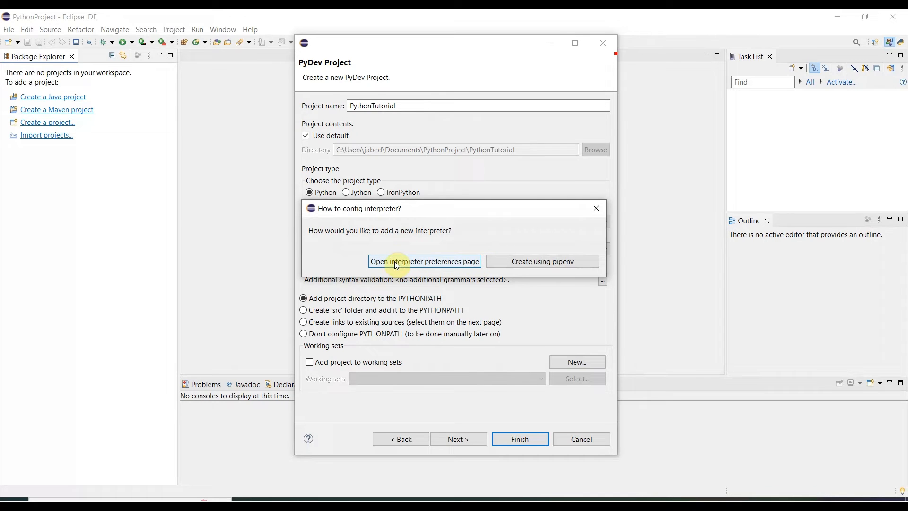
pyautogui.click(424, 261)
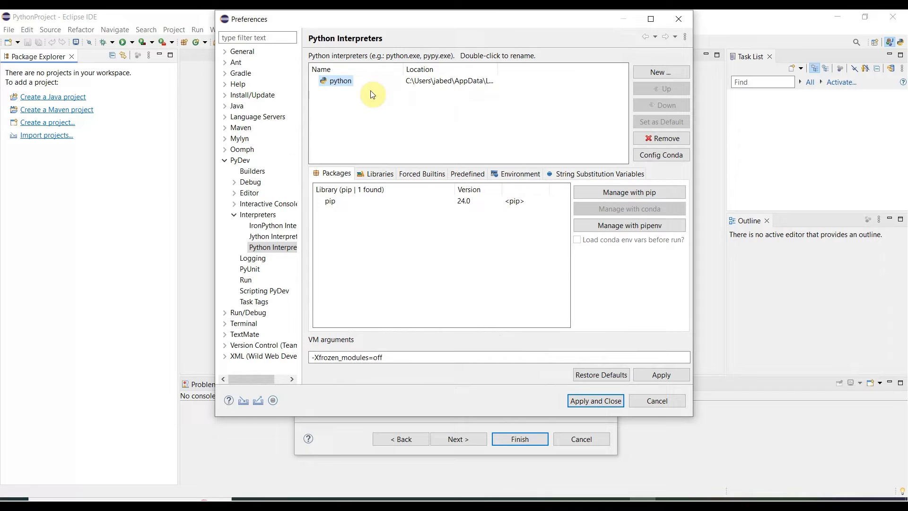
pyautogui.moveTo(519, 317)
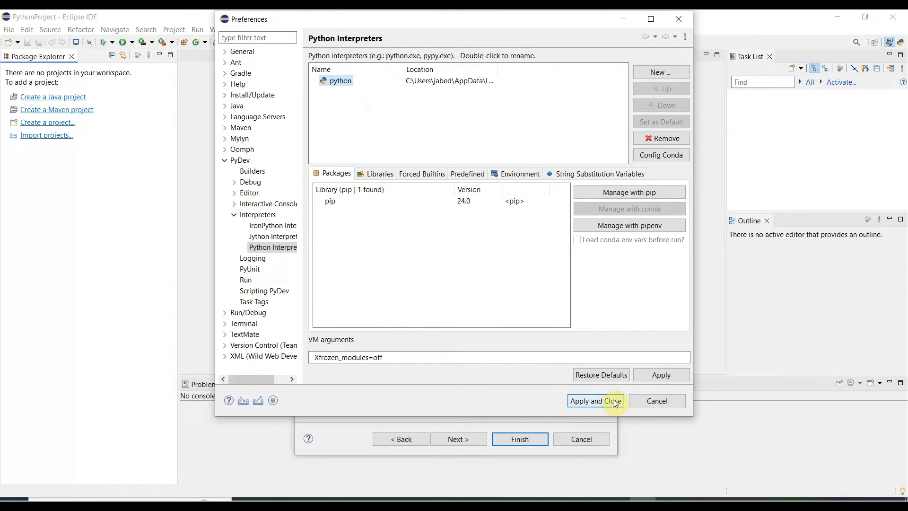
pyautogui.moveTo(691, 398)
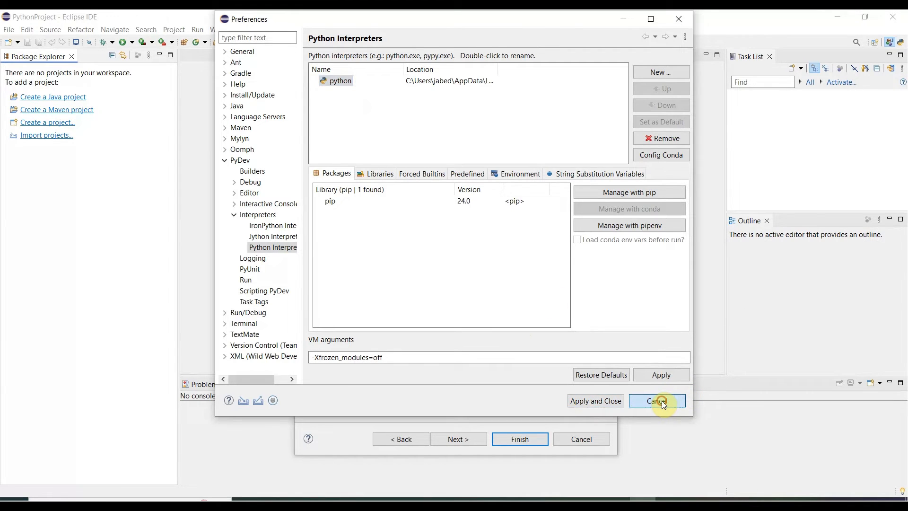
pyautogui.click(656, 401)
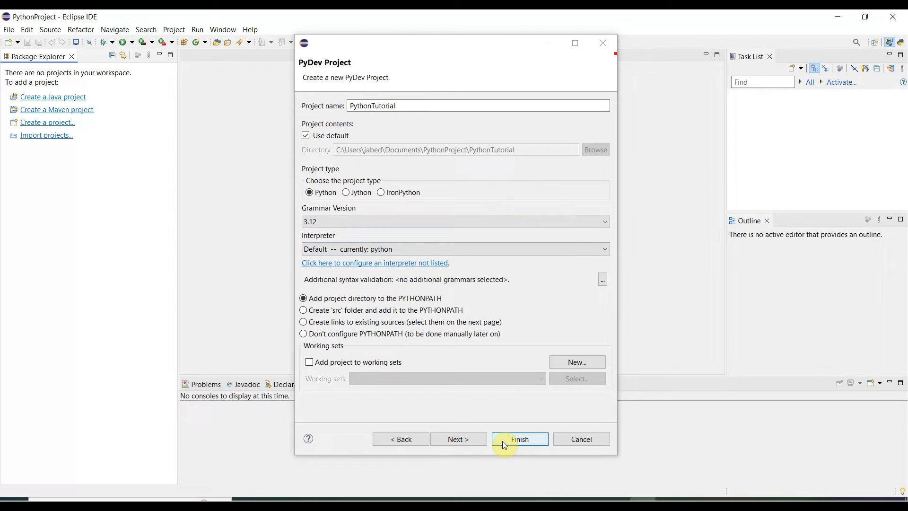
# - Finish creating PythonTutorial, declining the PyDev perspective and remembering that decision
pyautogui.click(519, 440)
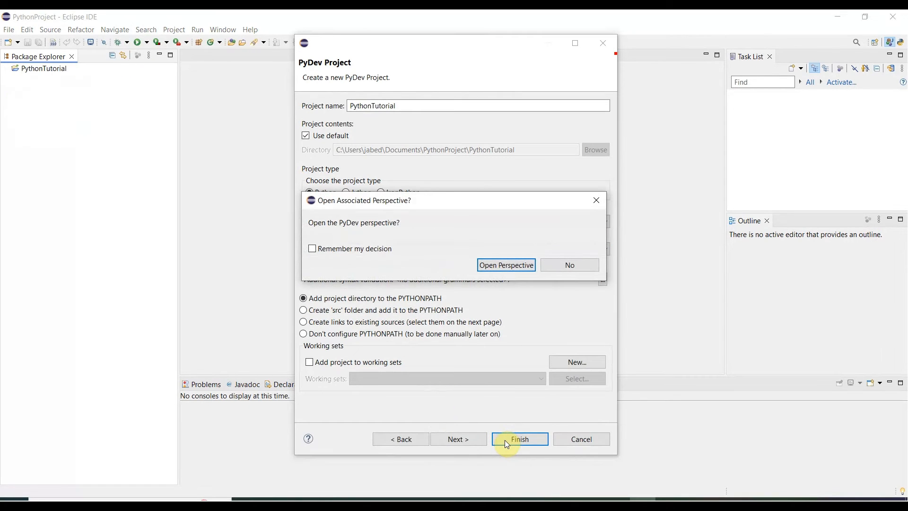
pyautogui.moveTo(352, 249)
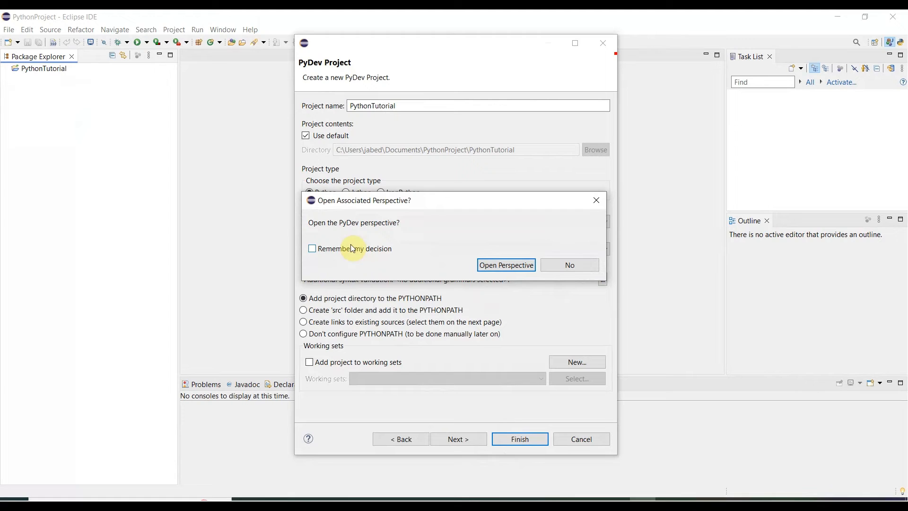
pyautogui.click(312, 249)
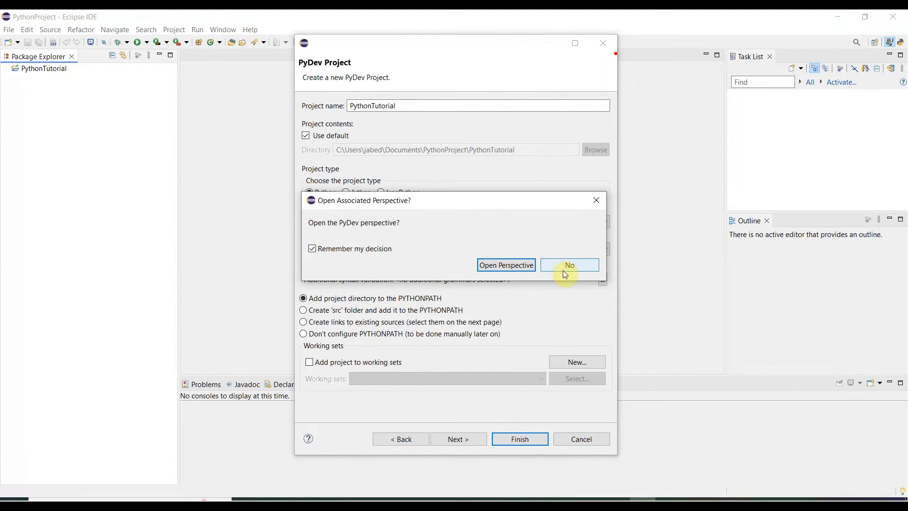
pyautogui.click(568, 264)
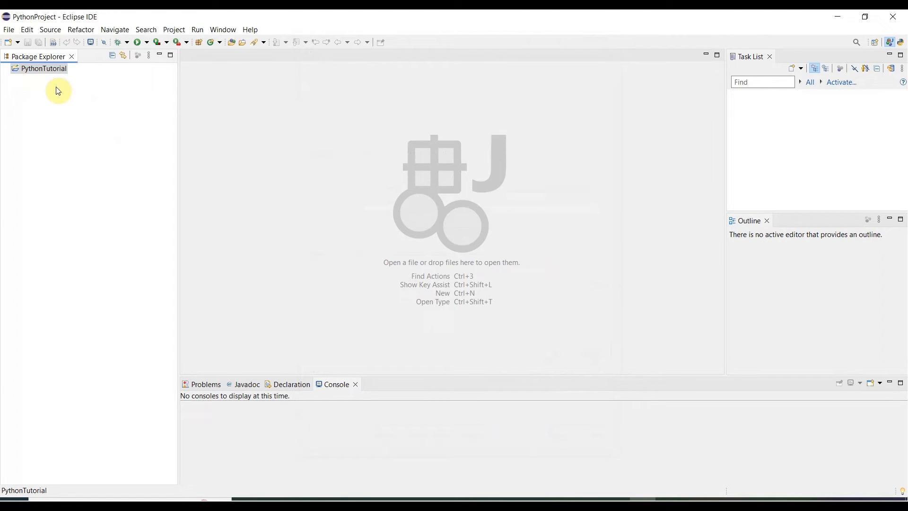
# - From PythonTutorial's context menu, pick the PyDev Module wizard and continue
pyautogui.rightClick(42, 68)
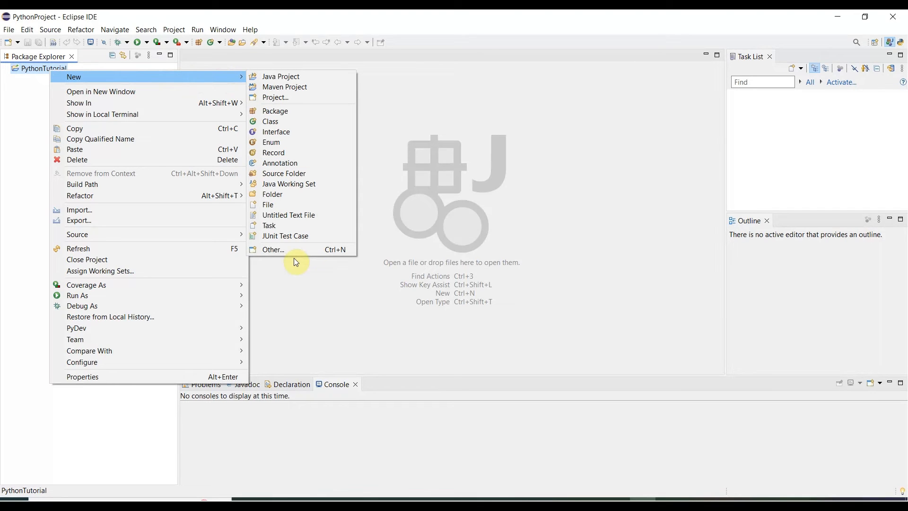
pyautogui.click(274, 250)
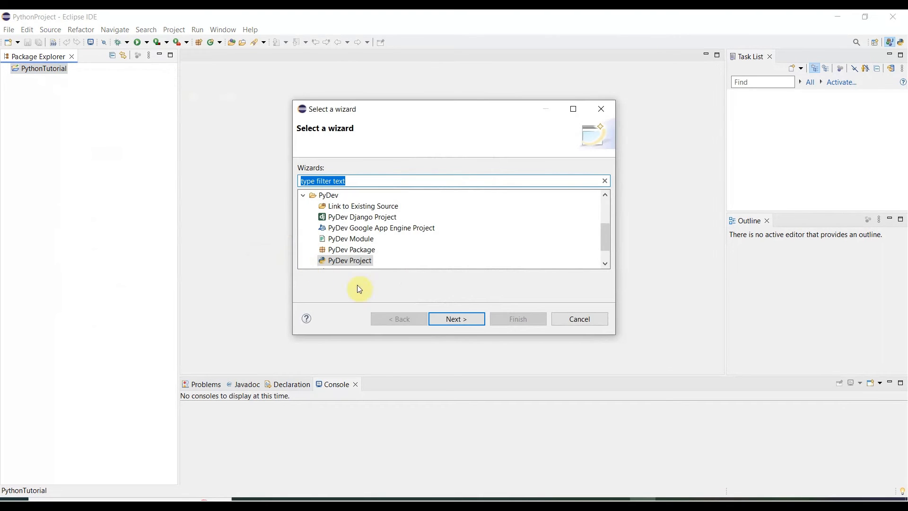
pyautogui.scroll(-3)
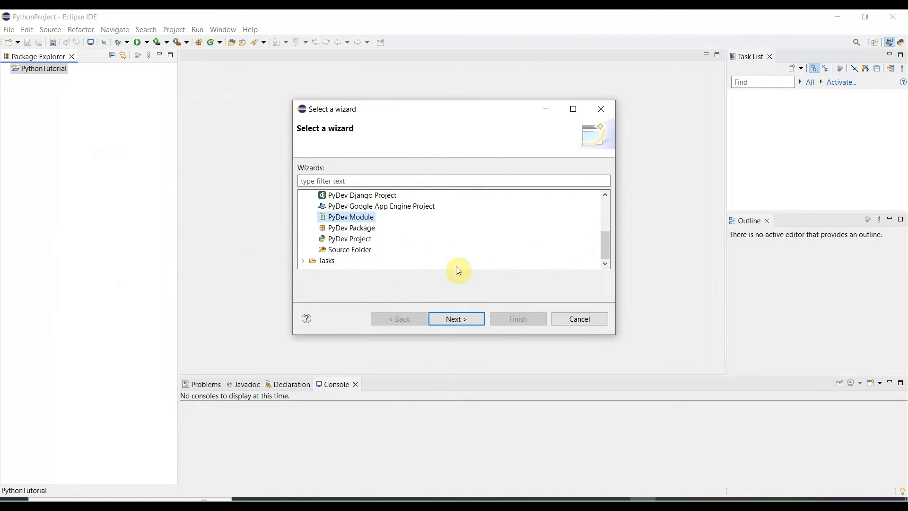
pyautogui.moveTo(467, 271)
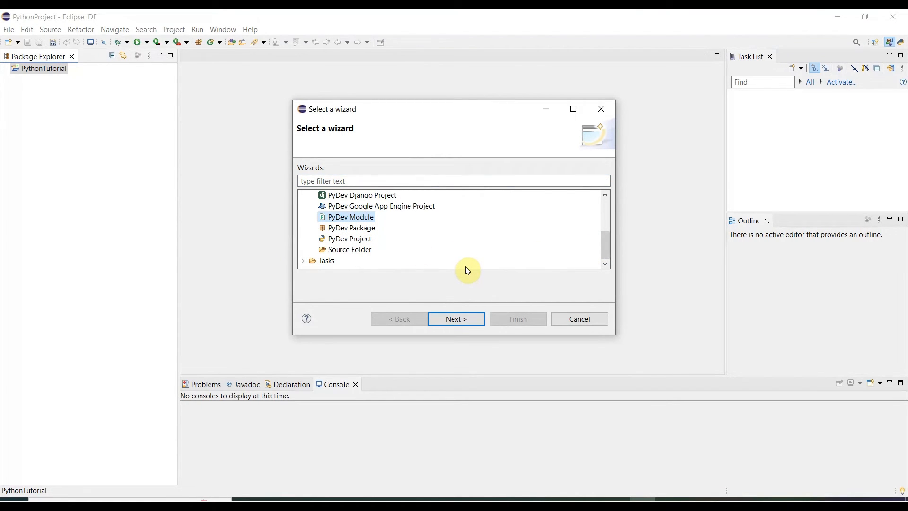
pyautogui.moveTo(398, 242)
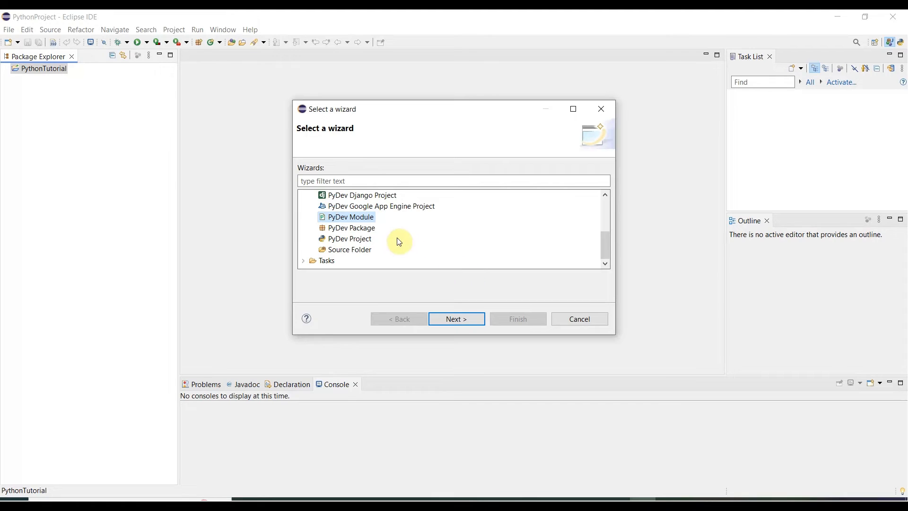
pyautogui.click(456, 319)
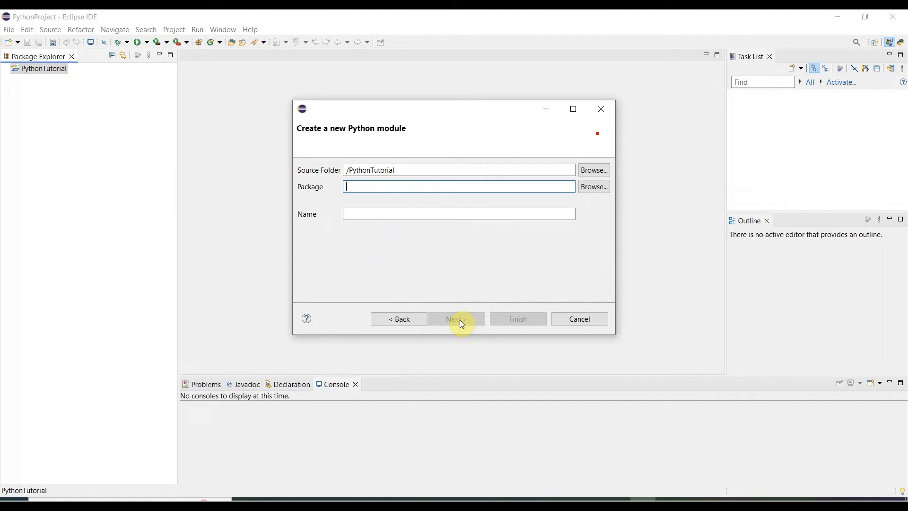
pyautogui.moveTo(362, 196)
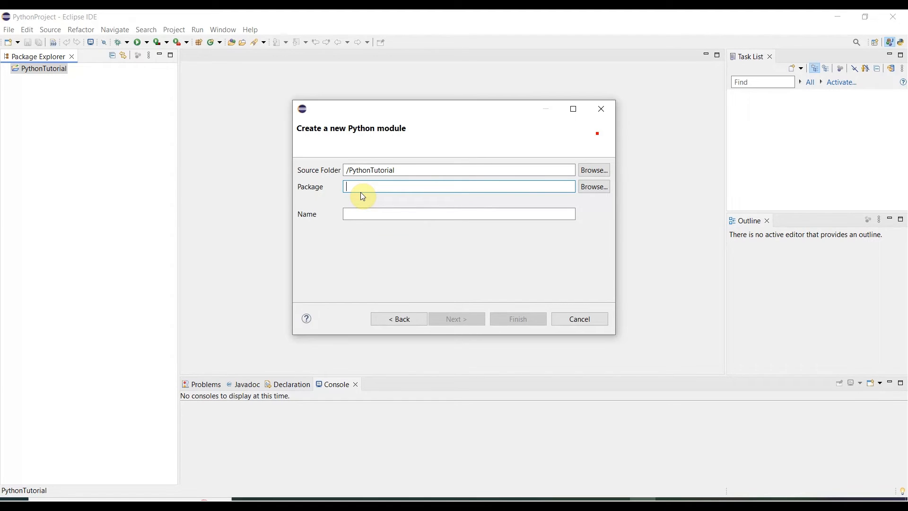
# - Enter package PYTutorial and module name HelloWorld, then create the module
pyautogui.write('PYTut')
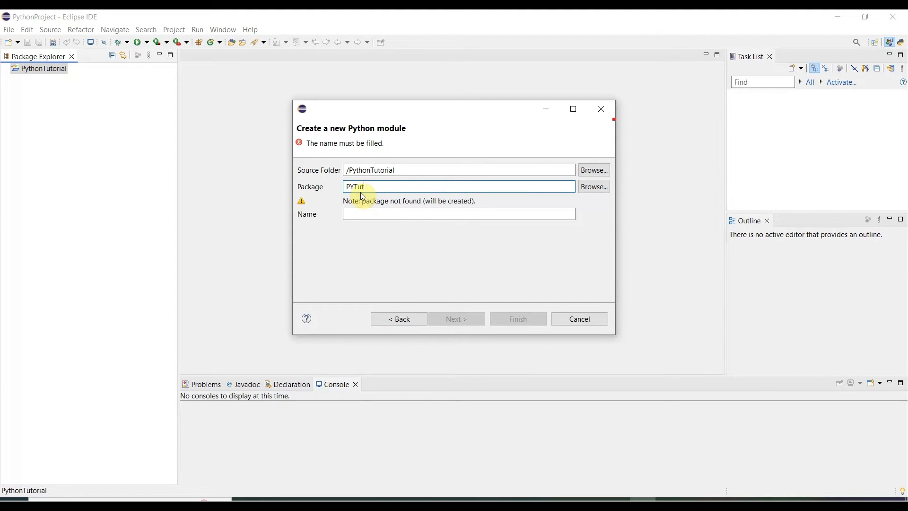
pyautogui.write('orial')
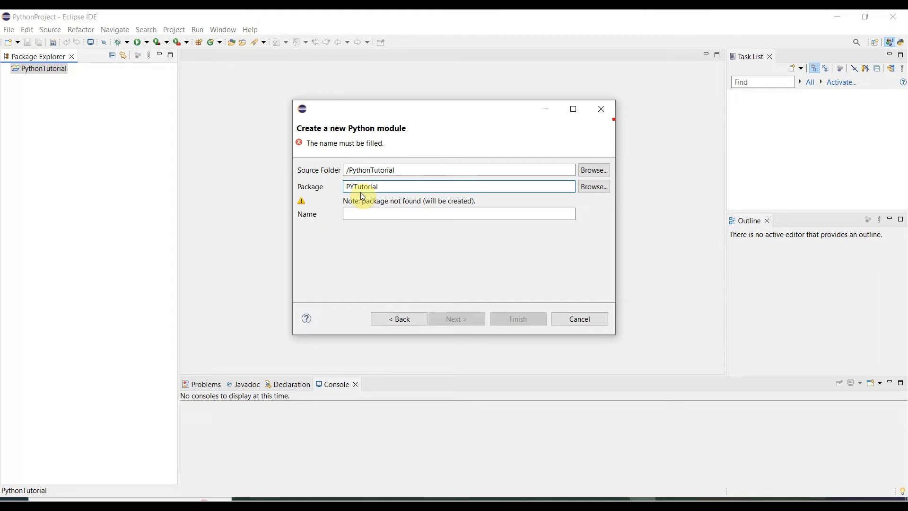
pyautogui.click(457, 214)
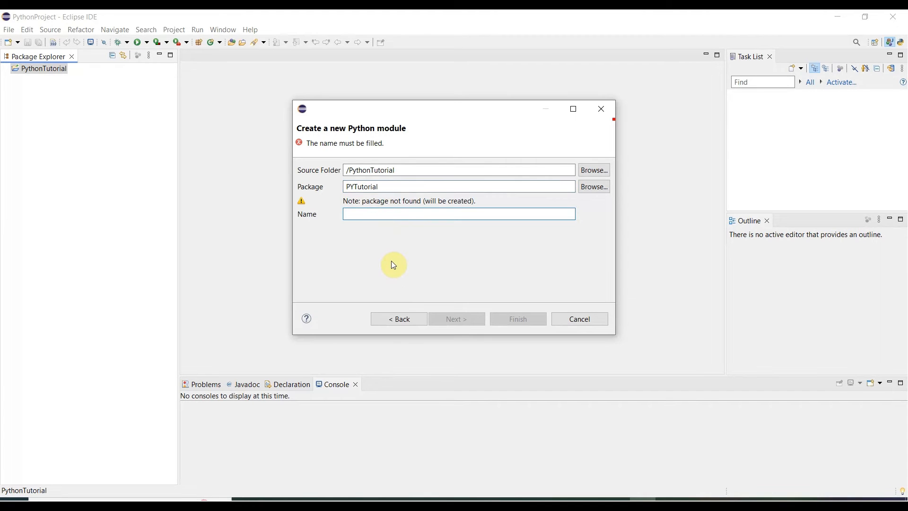
pyautogui.write('HelloWor')
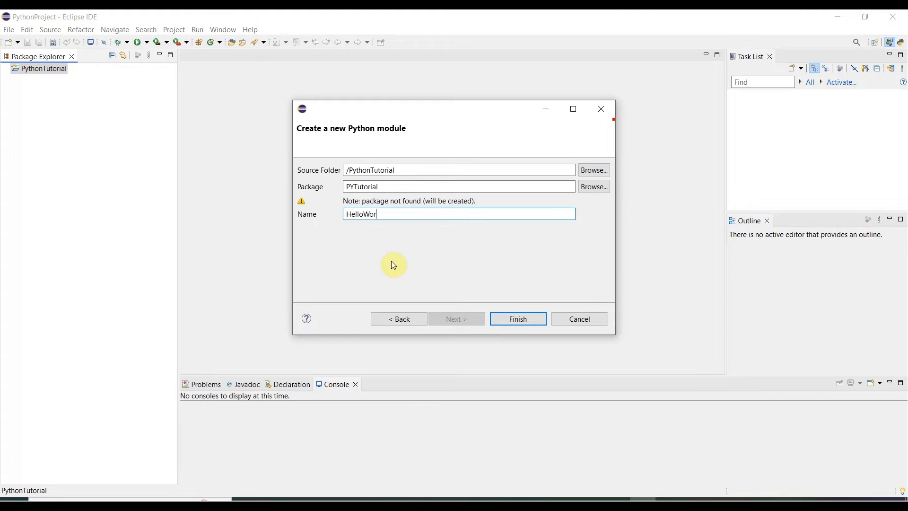
pyautogui.write('ld')
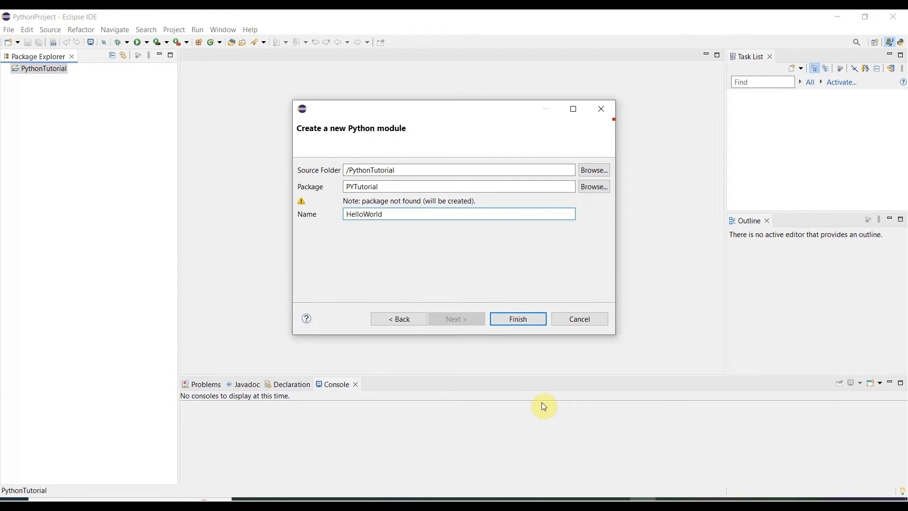
pyautogui.moveTo(447, 217)
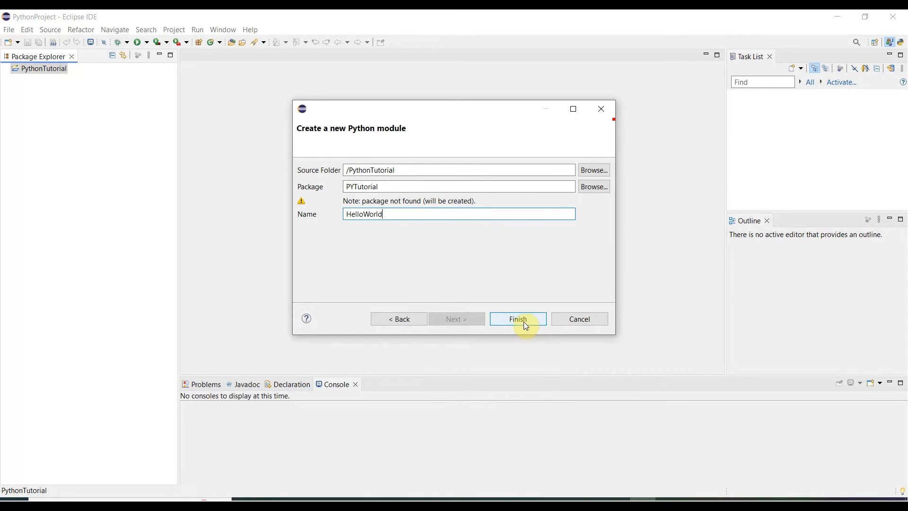
pyautogui.click(517, 319)
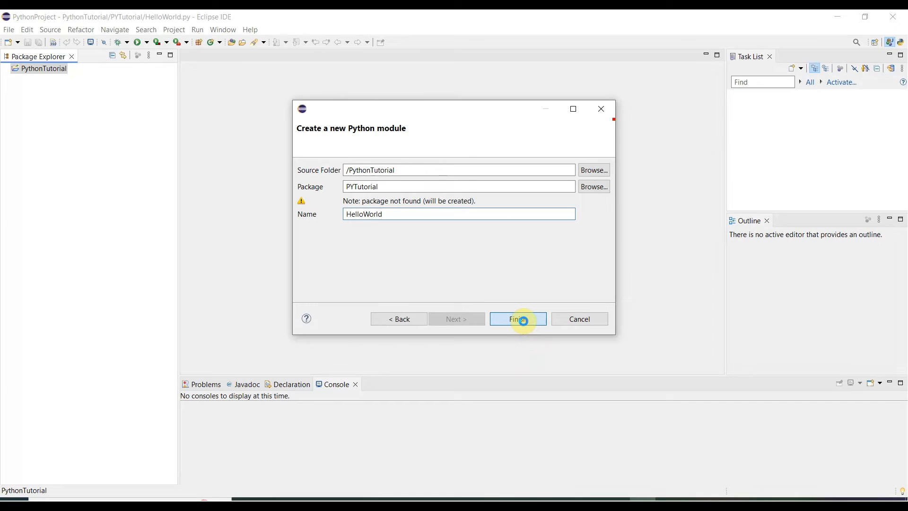
pyautogui.click(517, 318)
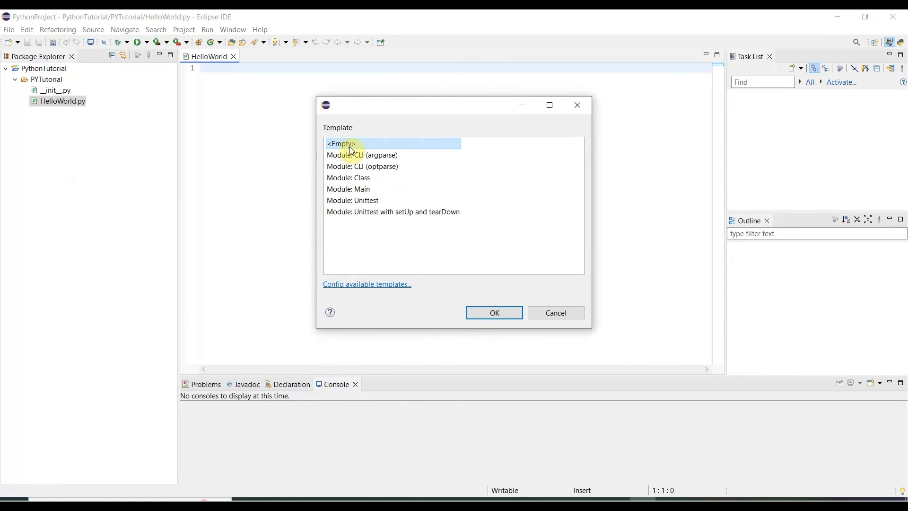
# - Pick the <Empty> template for HelloWorld.py and confirm
pyautogui.click(494, 313)
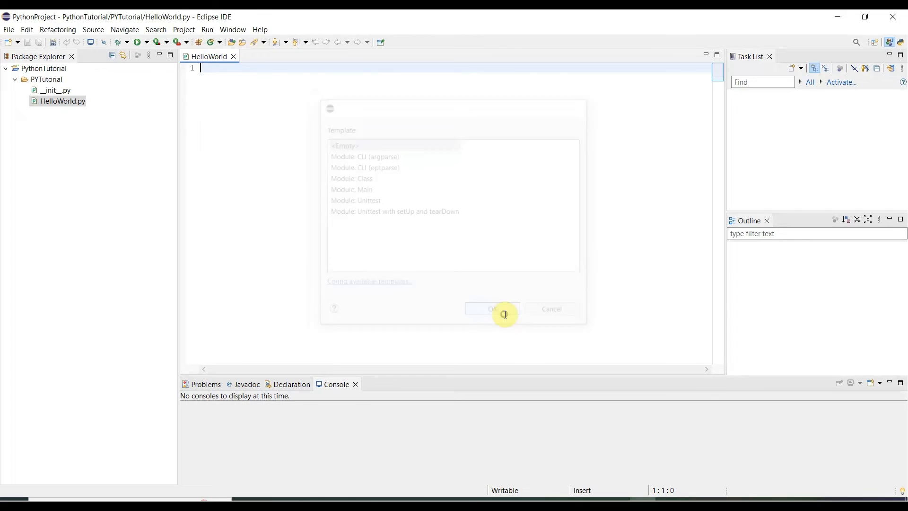
pyautogui.click(492, 308)
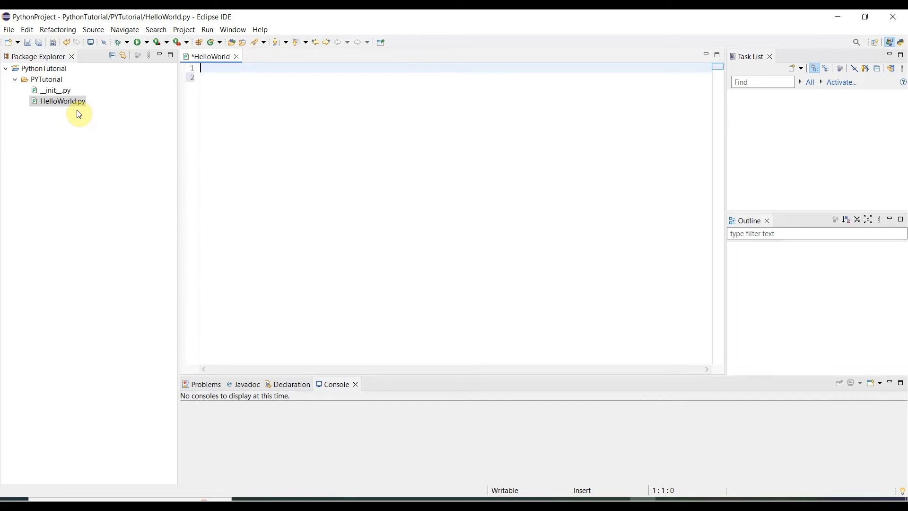
pyautogui.moveTo(297, 143)
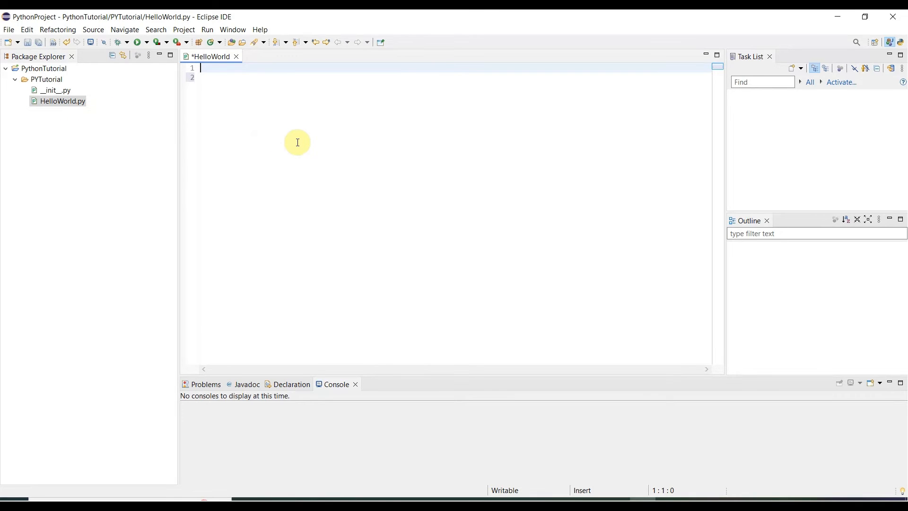
# - Write print("Hello Python!") on line 1 via print() autocomplete, then add a new line
pyautogui.write('pri')
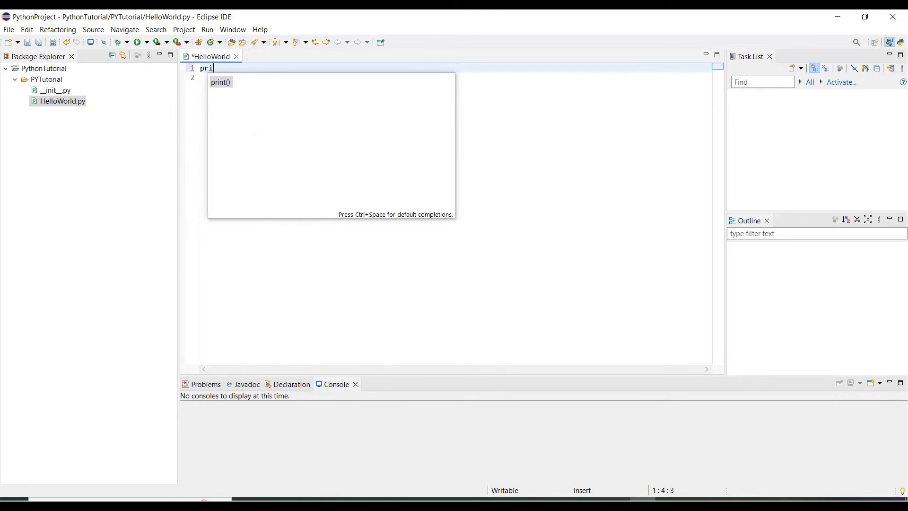
pyautogui.click(221, 82)
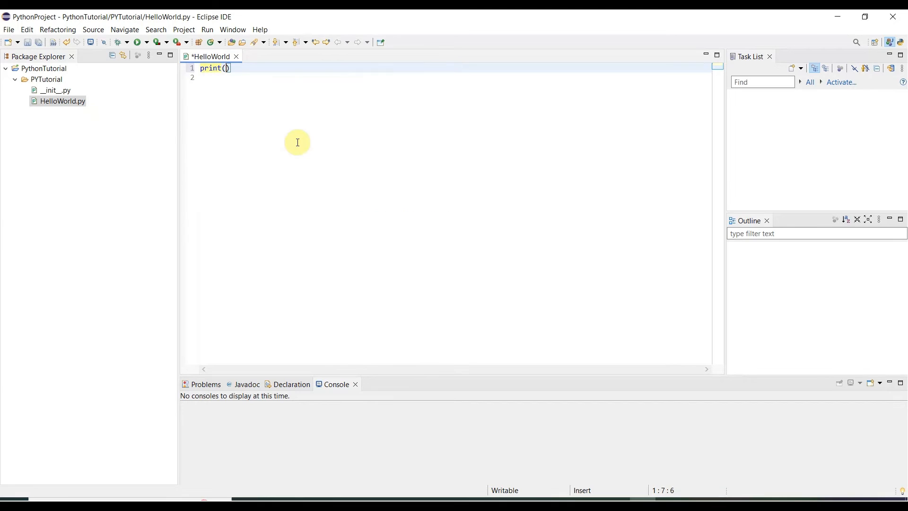
pyautogui.write('""')
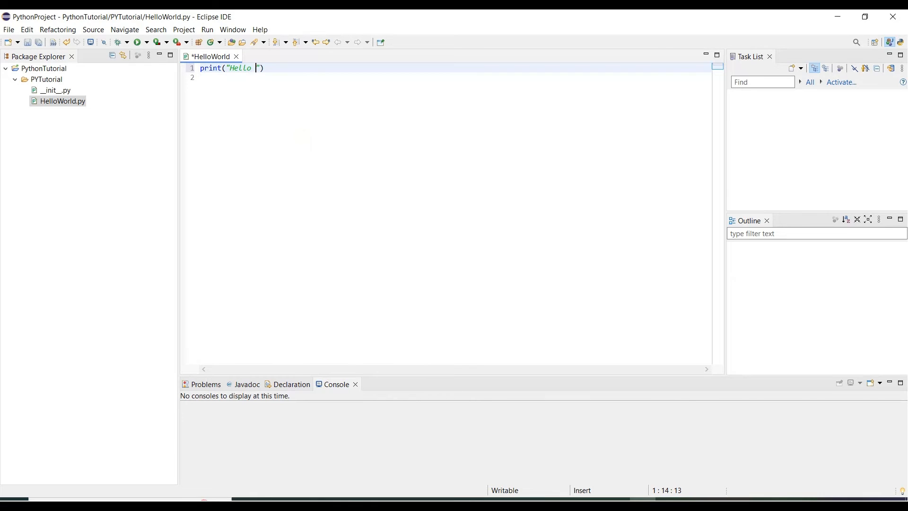
pyautogui.write('Pyth')
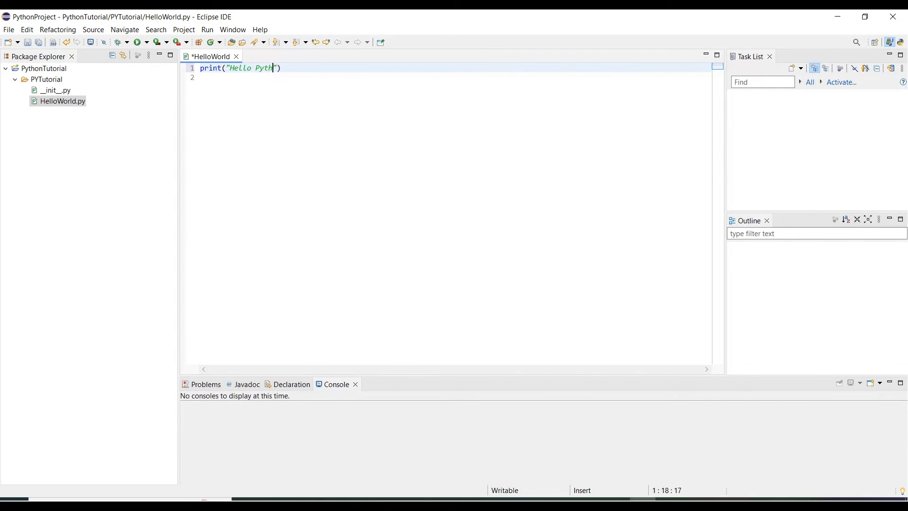
pyautogui.write('on!')
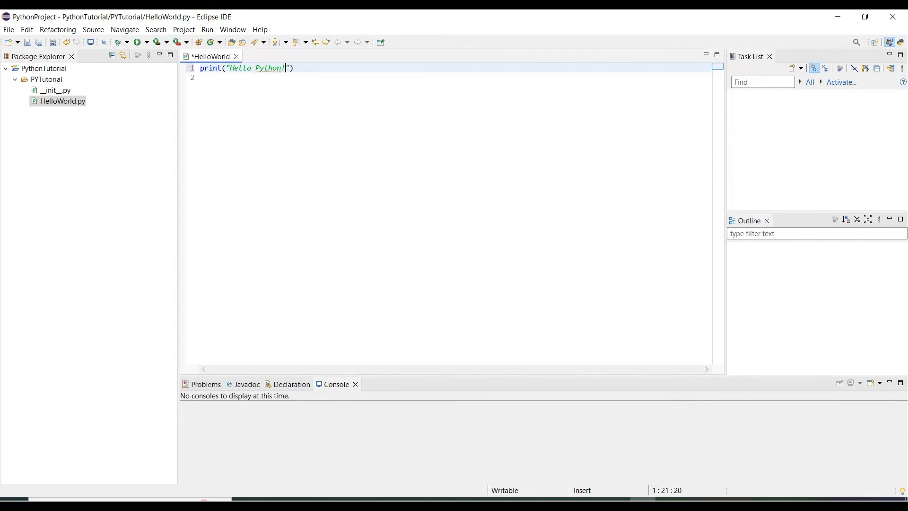
pyautogui.moveTo(307, 72)
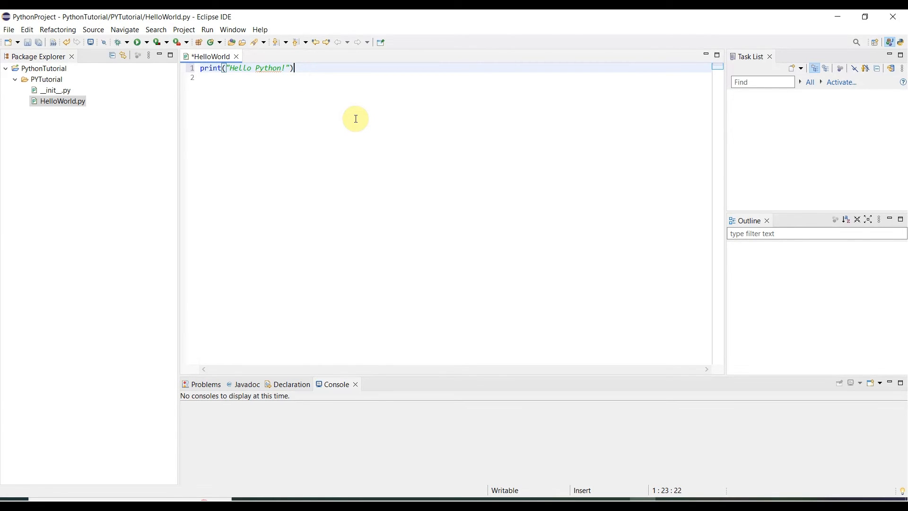
pyautogui.press('Return')
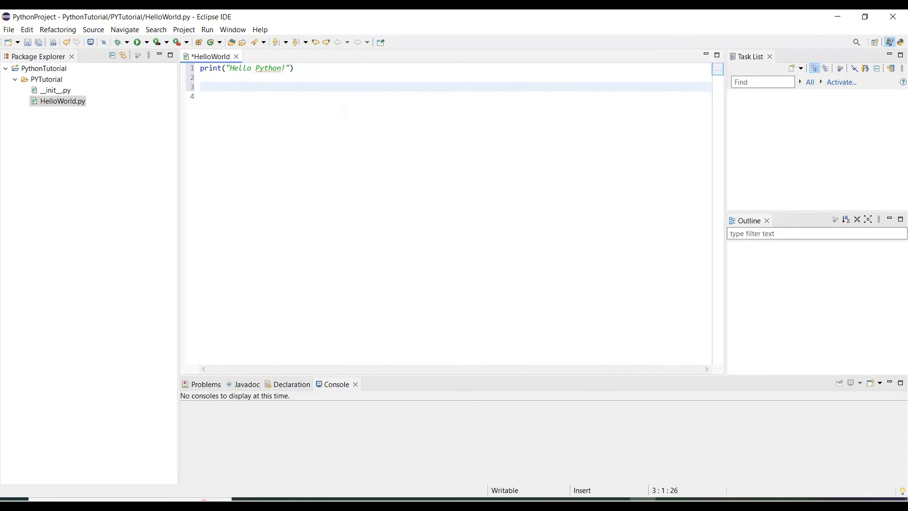
# - Type print('Hello Python world') with single quotes on line 3
pyautogui.write('print')
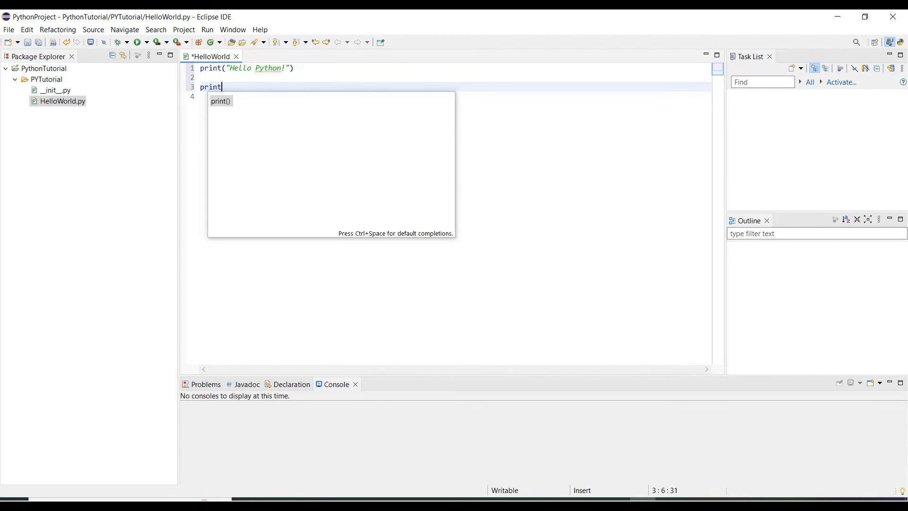
pyautogui.moveTo(356, 122)
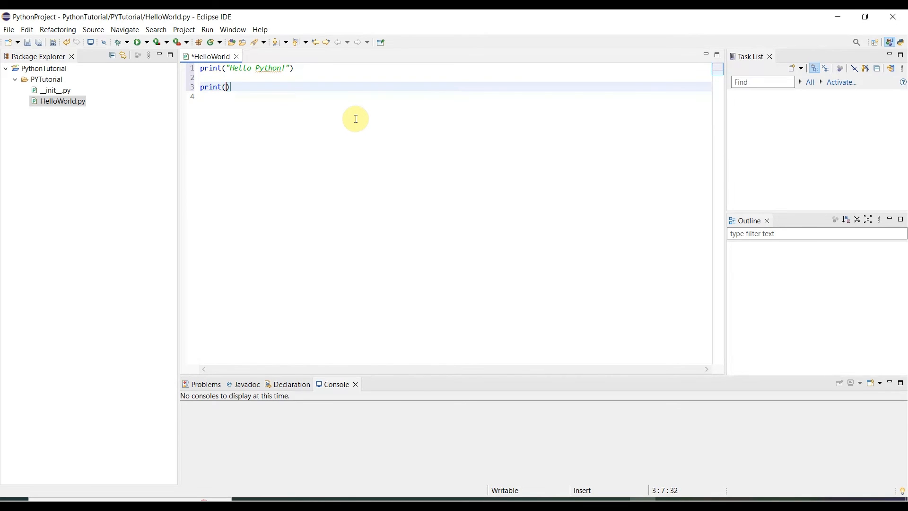
pyautogui.write("'")
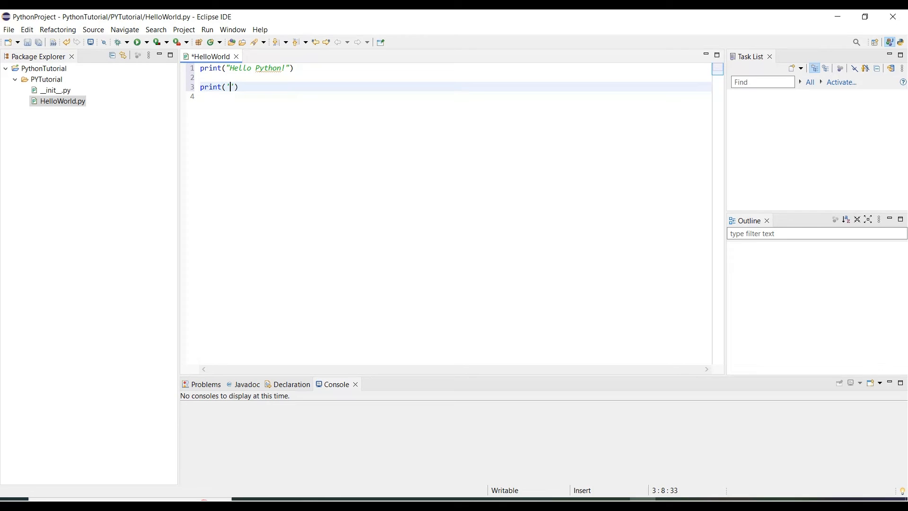
pyautogui.write('He')
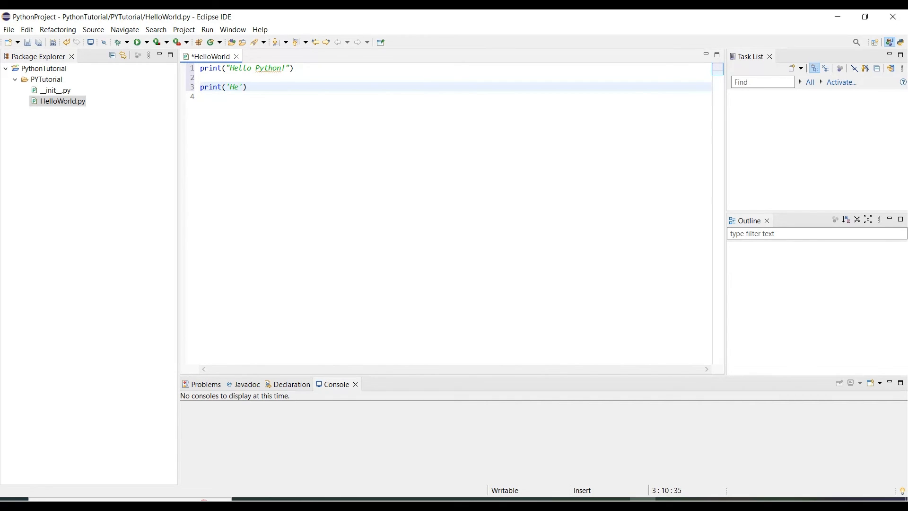
pyautogui.write('llo')
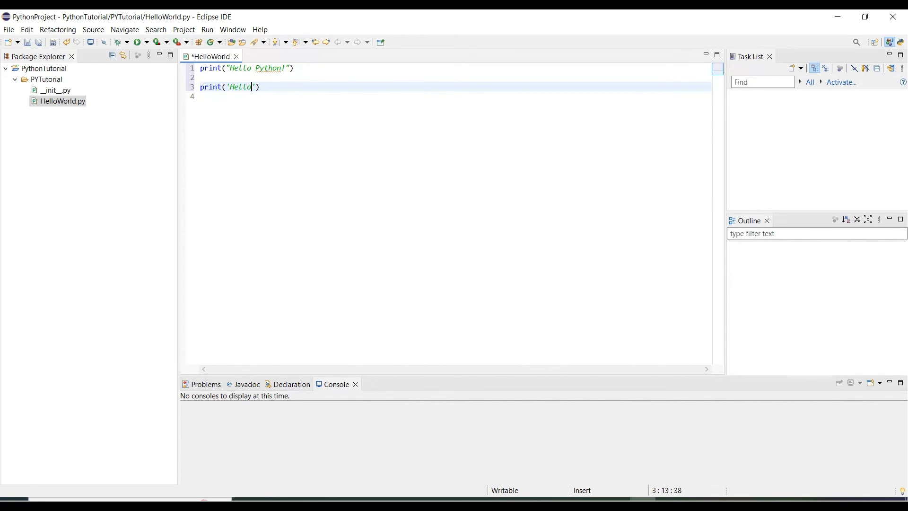
pyautogui.write('P')
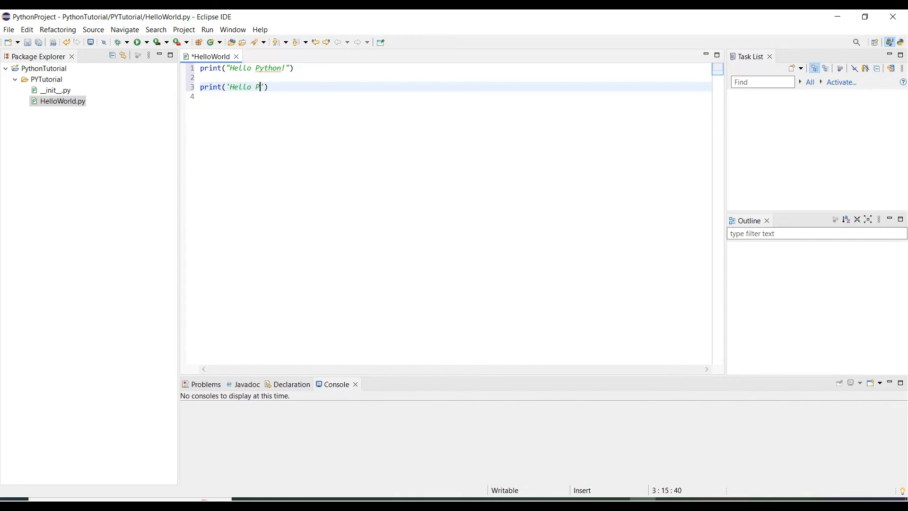
pyautogui.write('ython w')
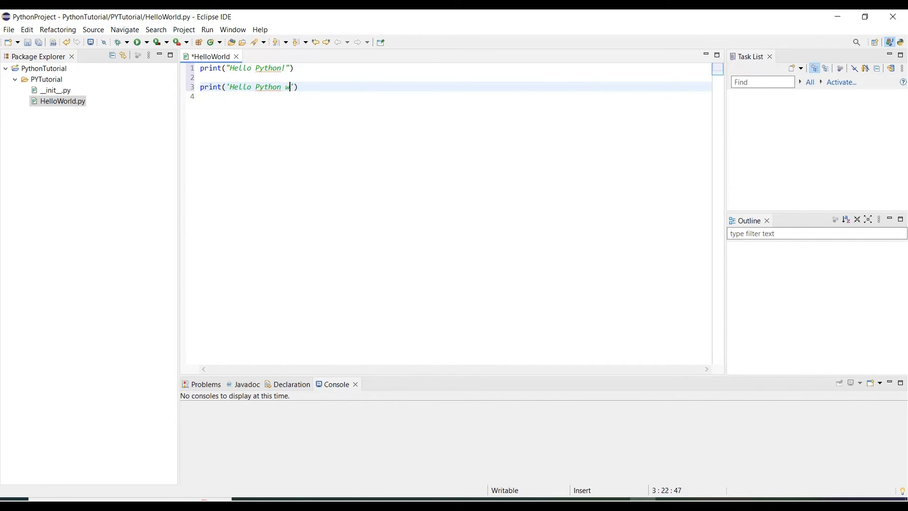
pyautogui.write('orl')
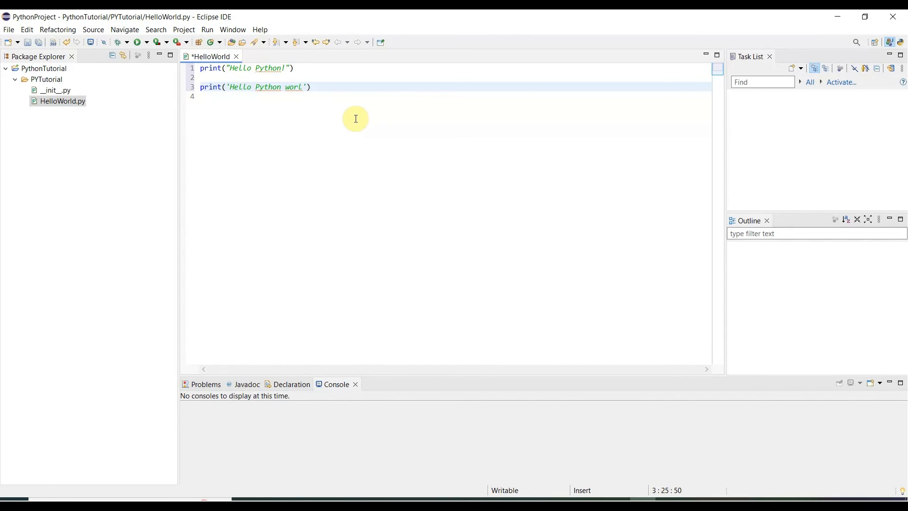
pyautogui.write('d')
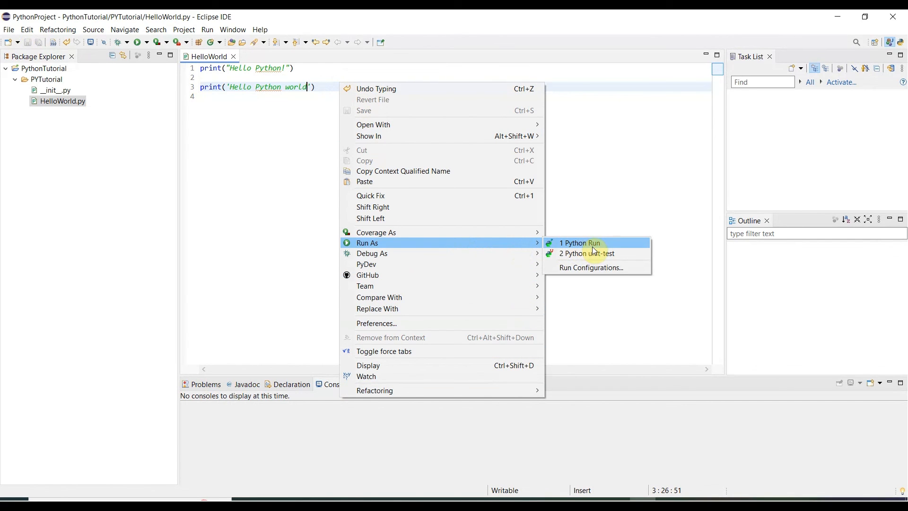
# - Run HelloWorld.py as a Python program and select the 'Hello Python!' line in the Console
pyautogui.click(578, 242)
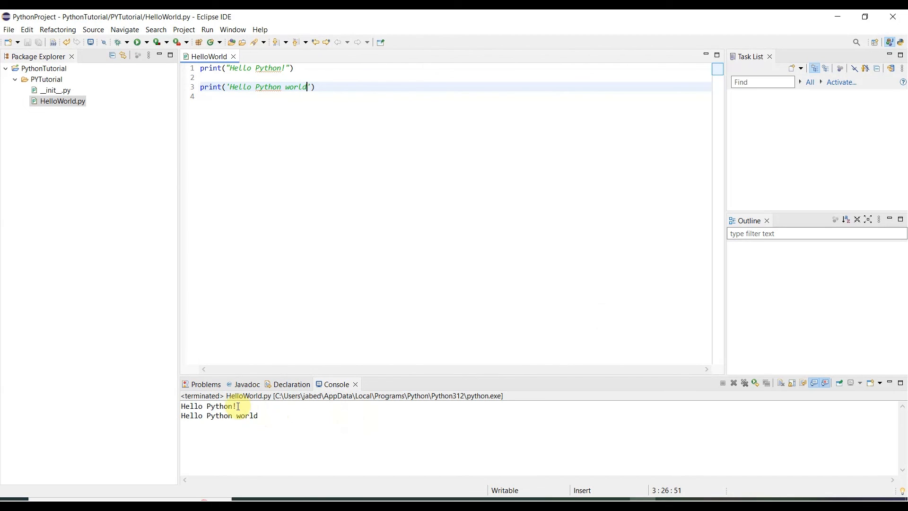
pyautogui.doubleClick(208, 406)
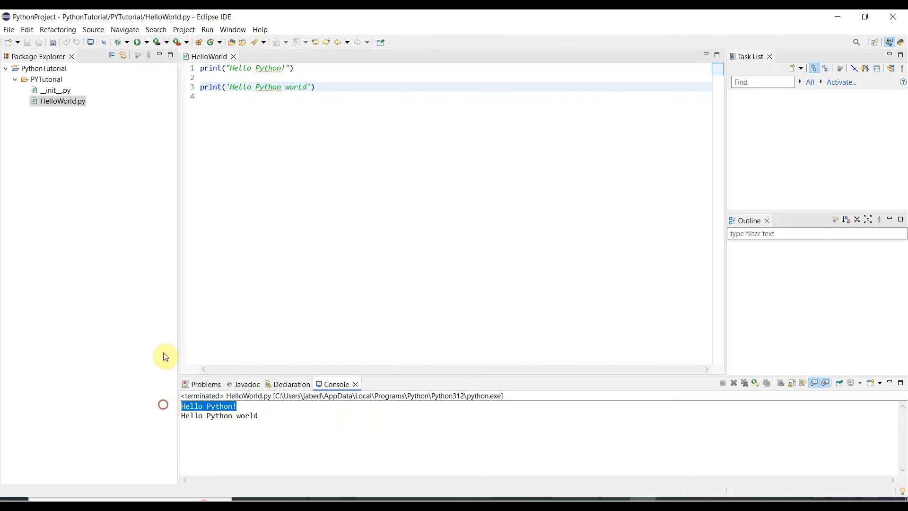
pyautogui.moveTo(264, 422)
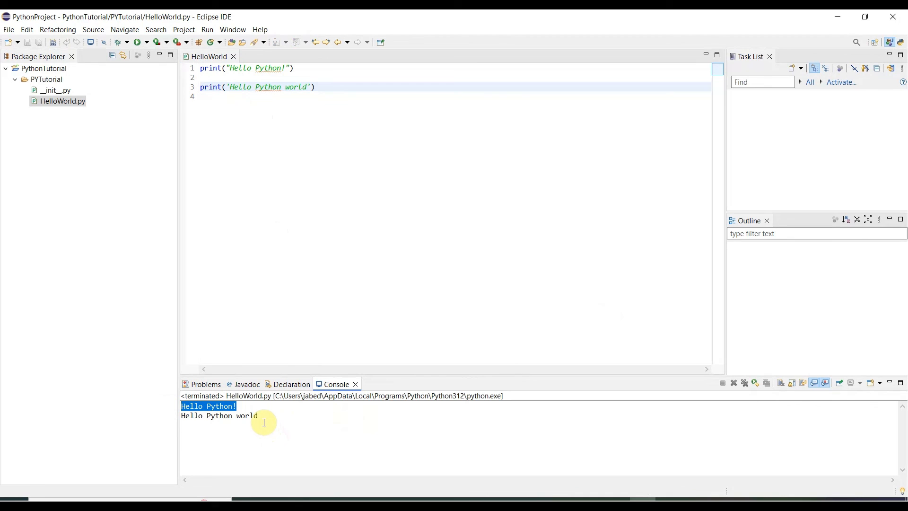